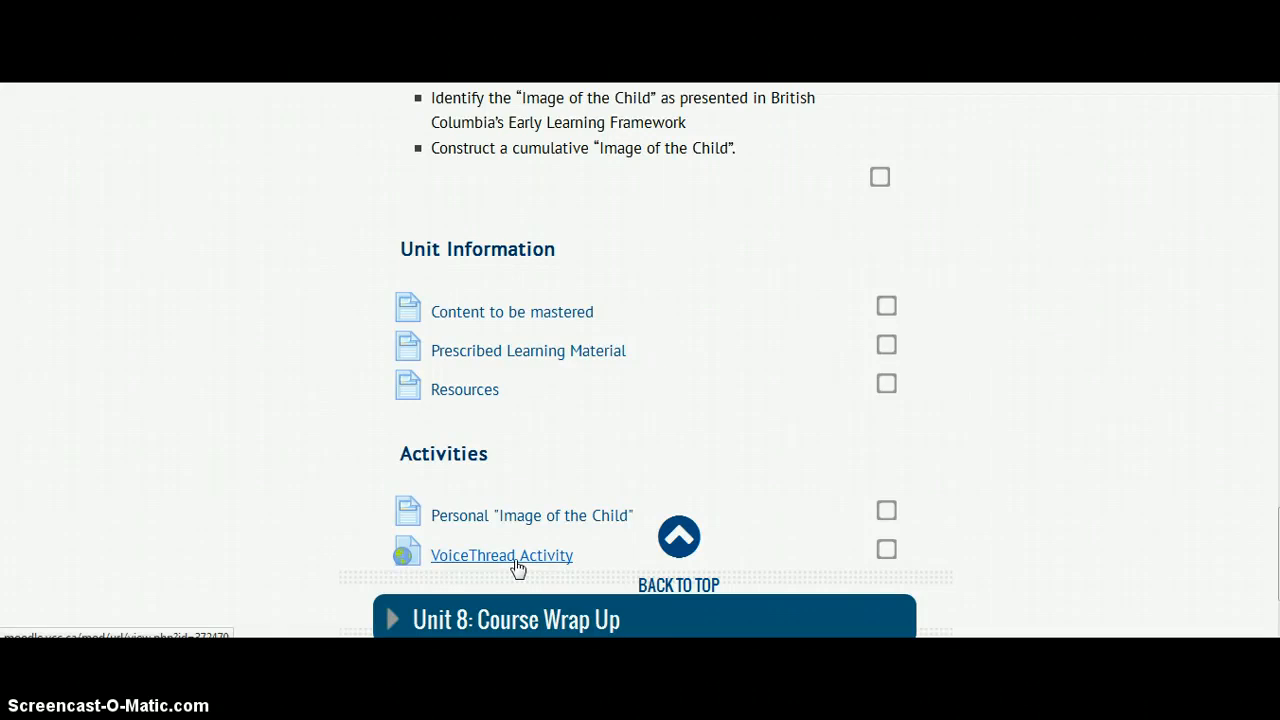
- Open the Moodle VoiceThread Activity and follow its link to the shared 'Image of the Child' VoiceThread
left_click(501, 555)
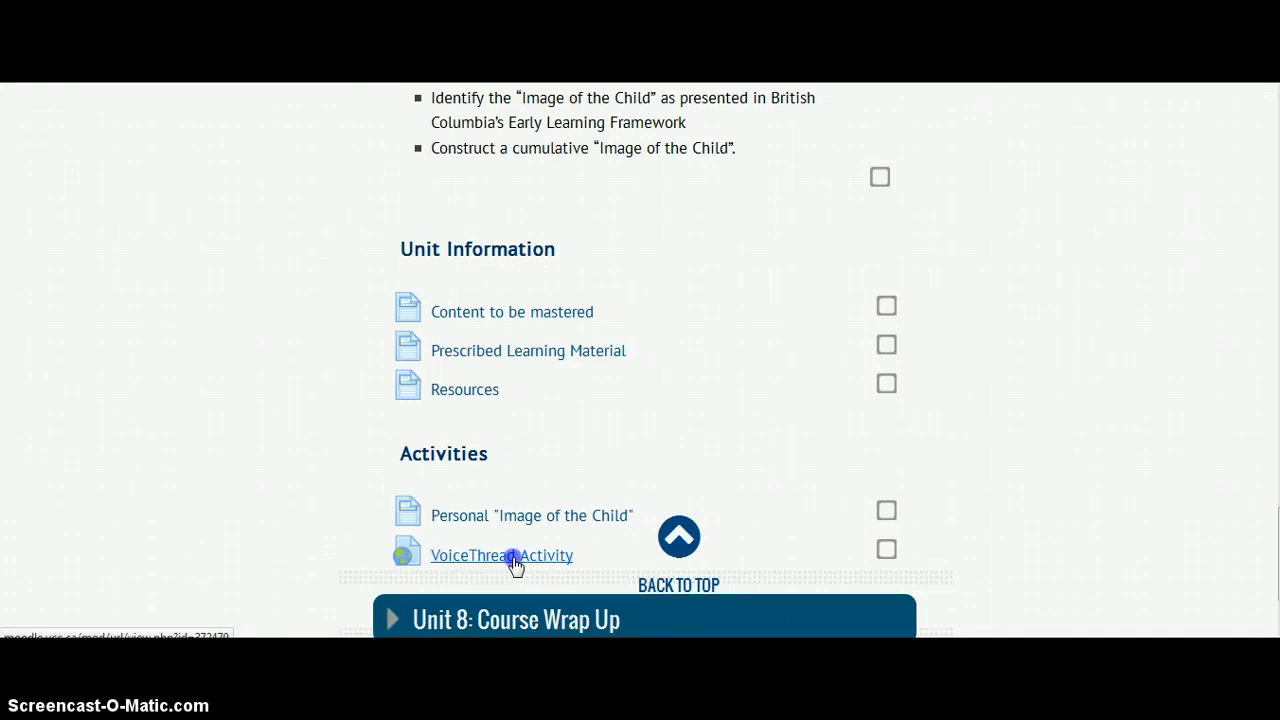
left_click(500, 555)
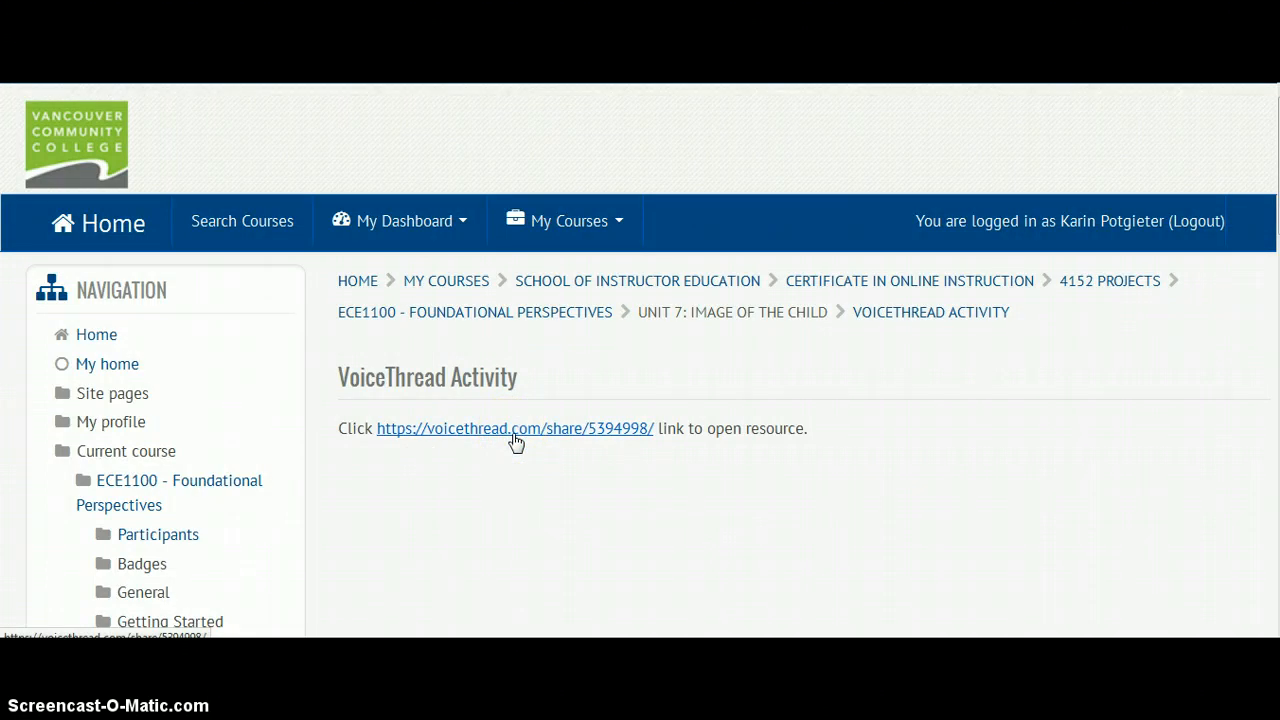
left_click(514, 428)
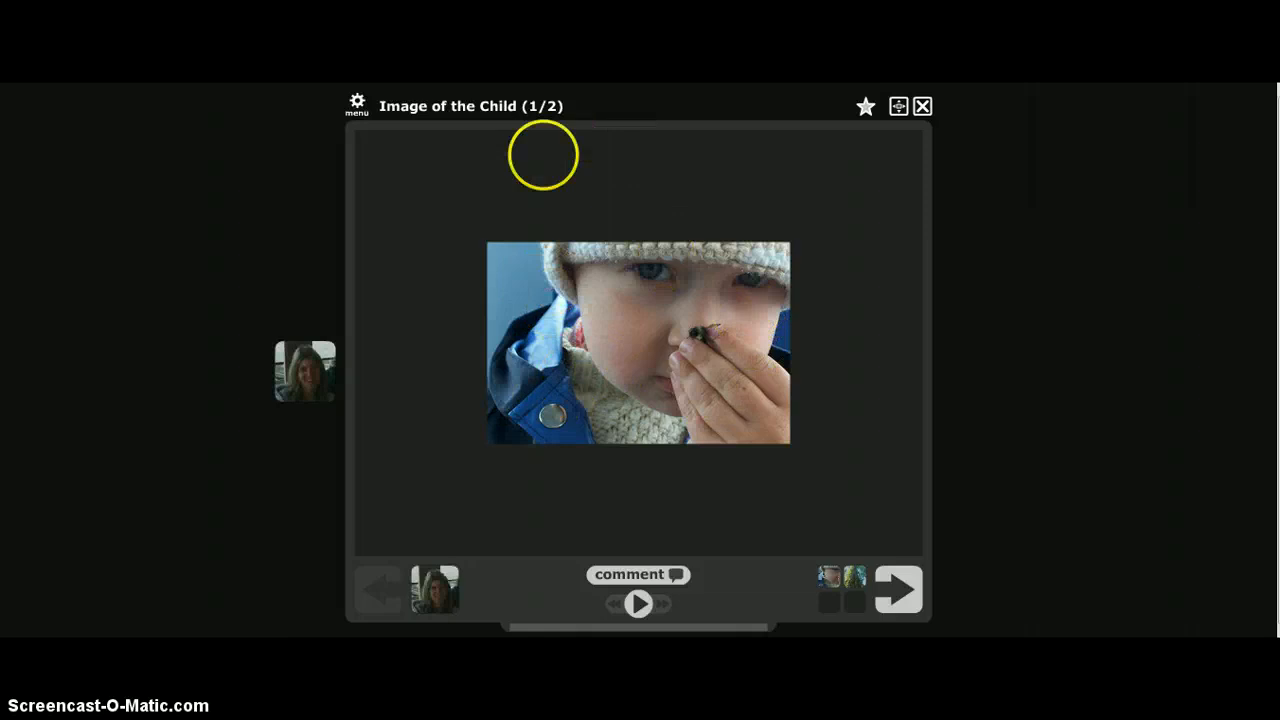
mouse_move(357, 105)
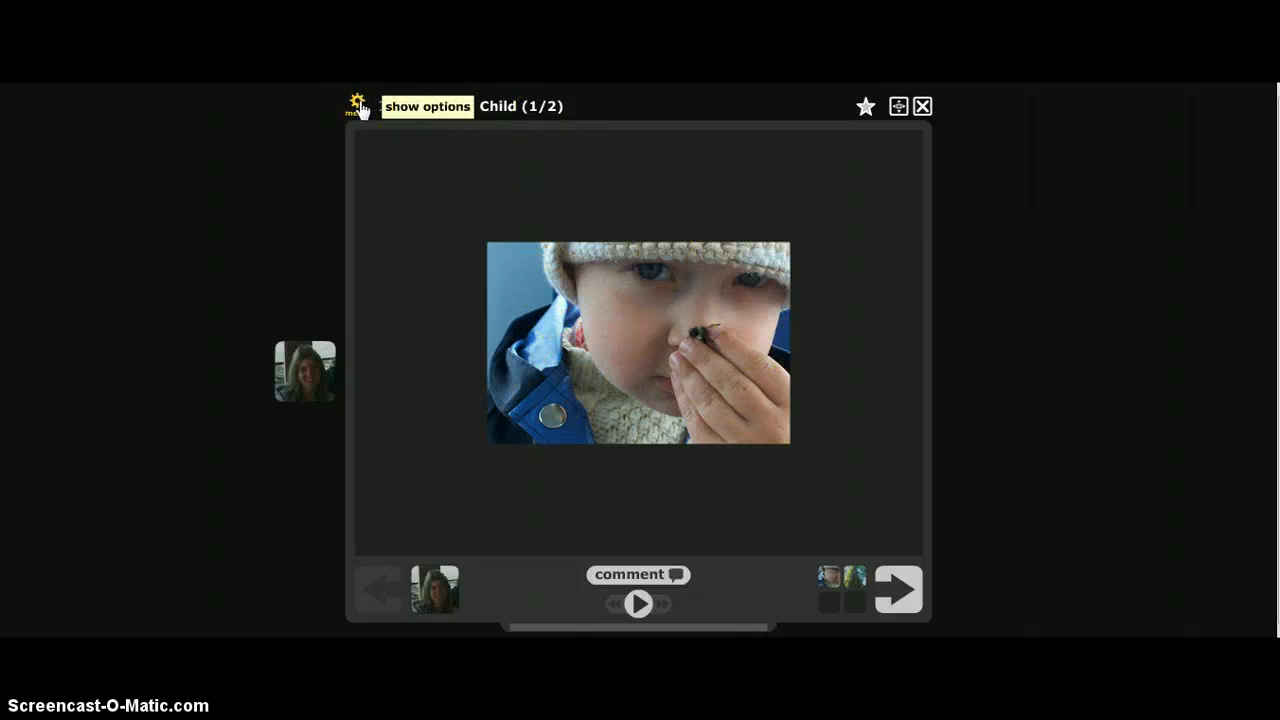
- Edit the 'Image of the Child' thread from the gear menu, reviewing the tree and child slides
left_click(357, 105)
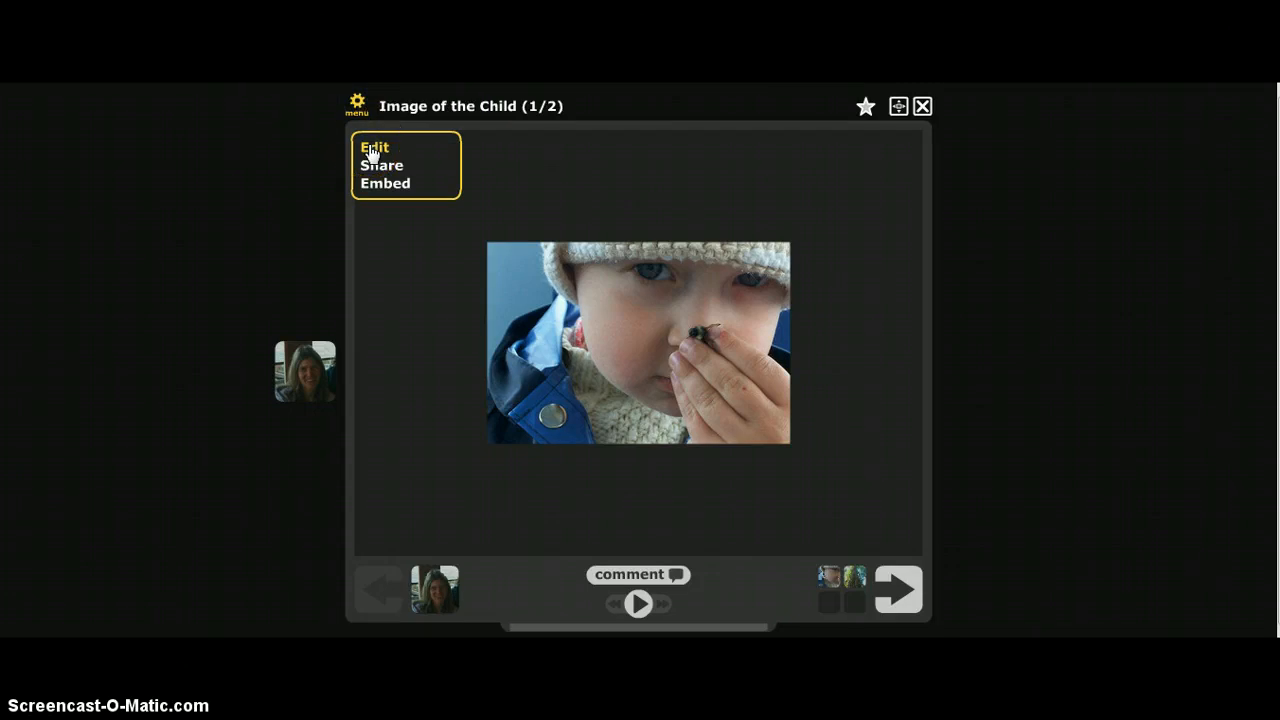
left_click(374, 147)
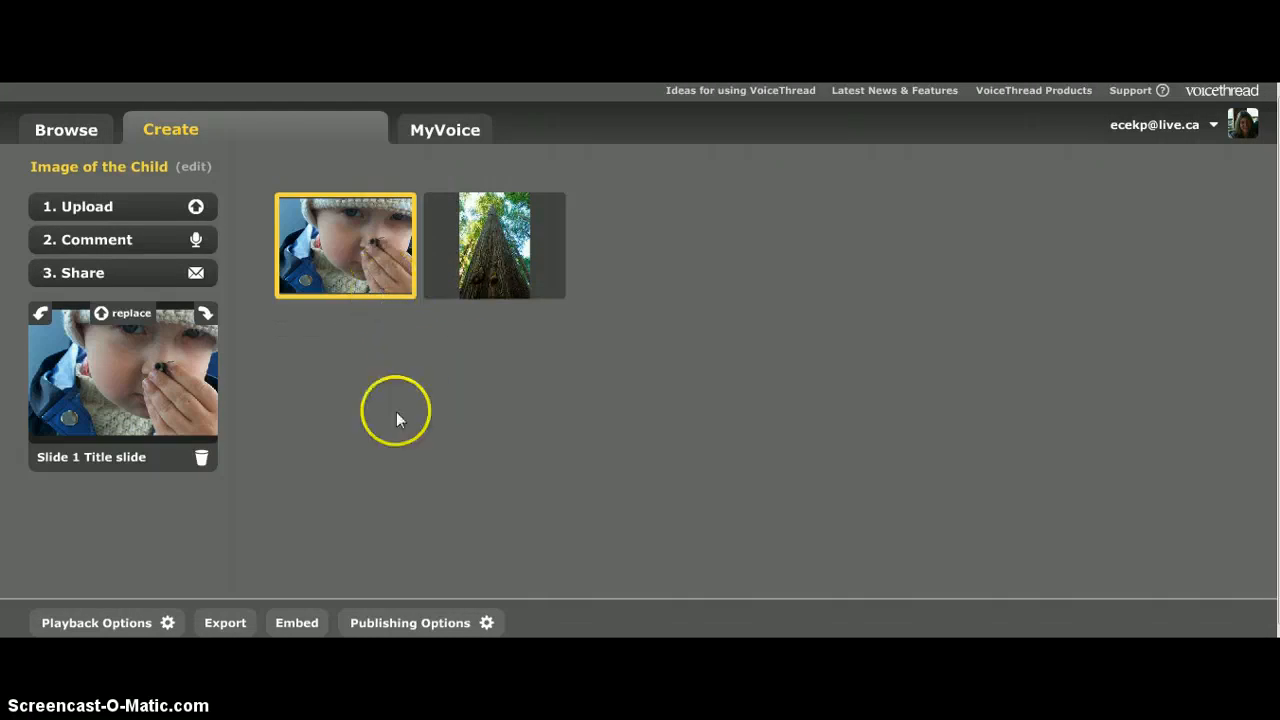
mouse_move(160, 400)
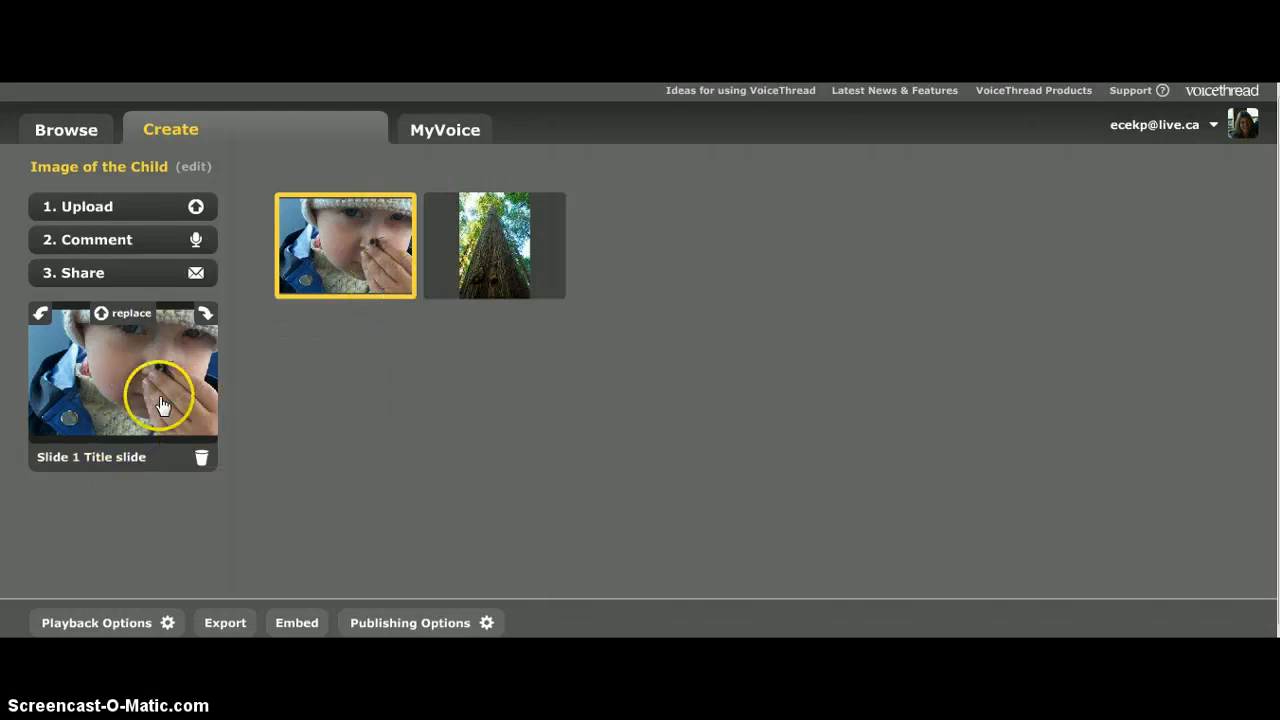
left_click(493, 245)
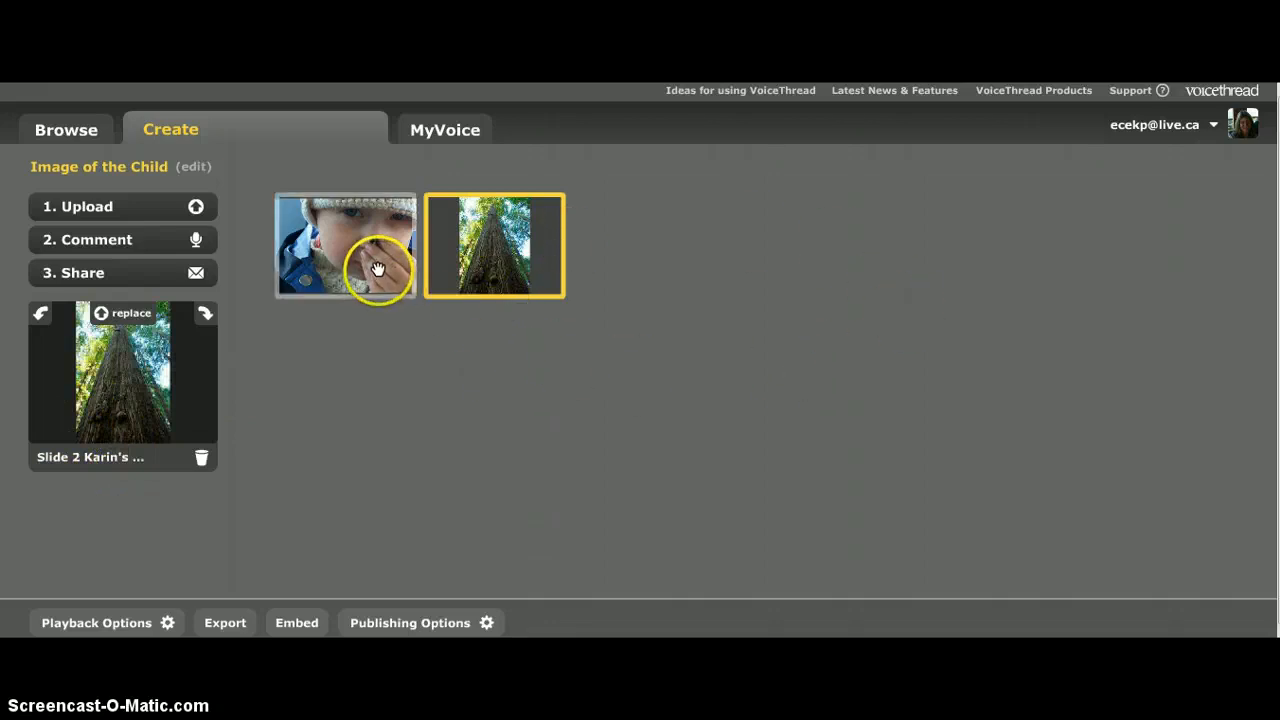
left_click(345, 245)
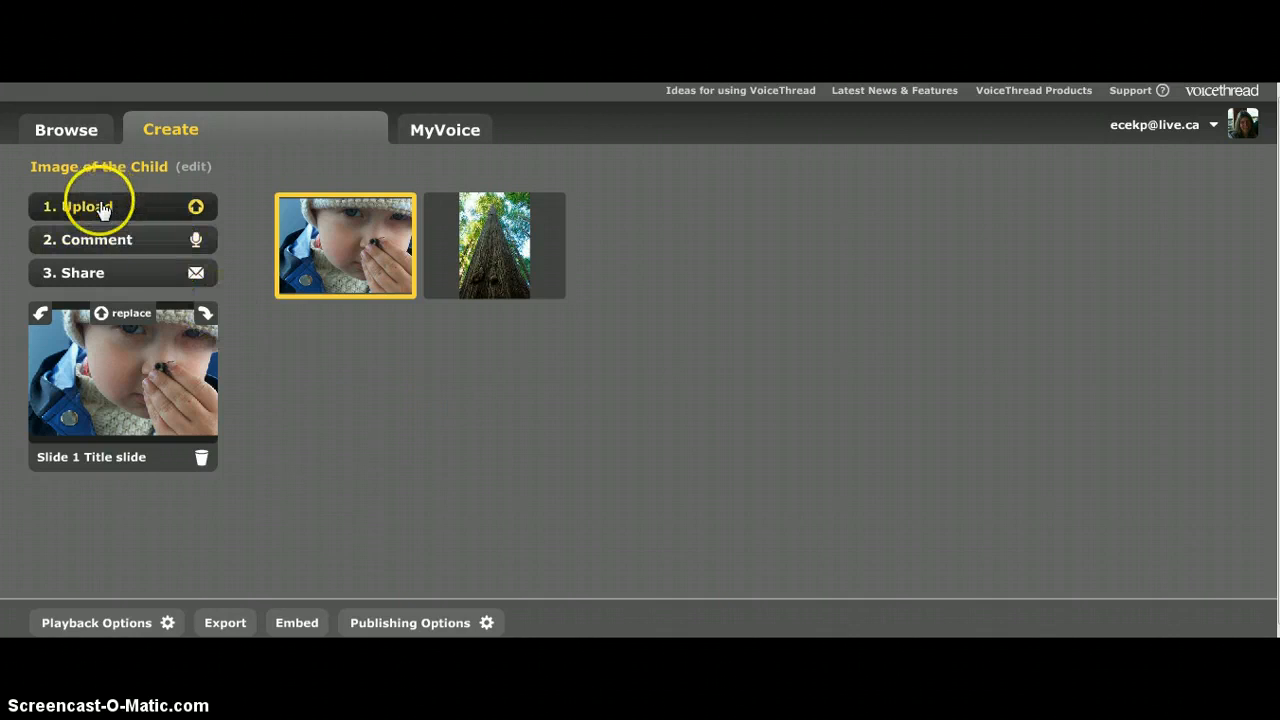
- Upload the Footprint image from the computer's Pictures library into the thread
left_click(85, 206)
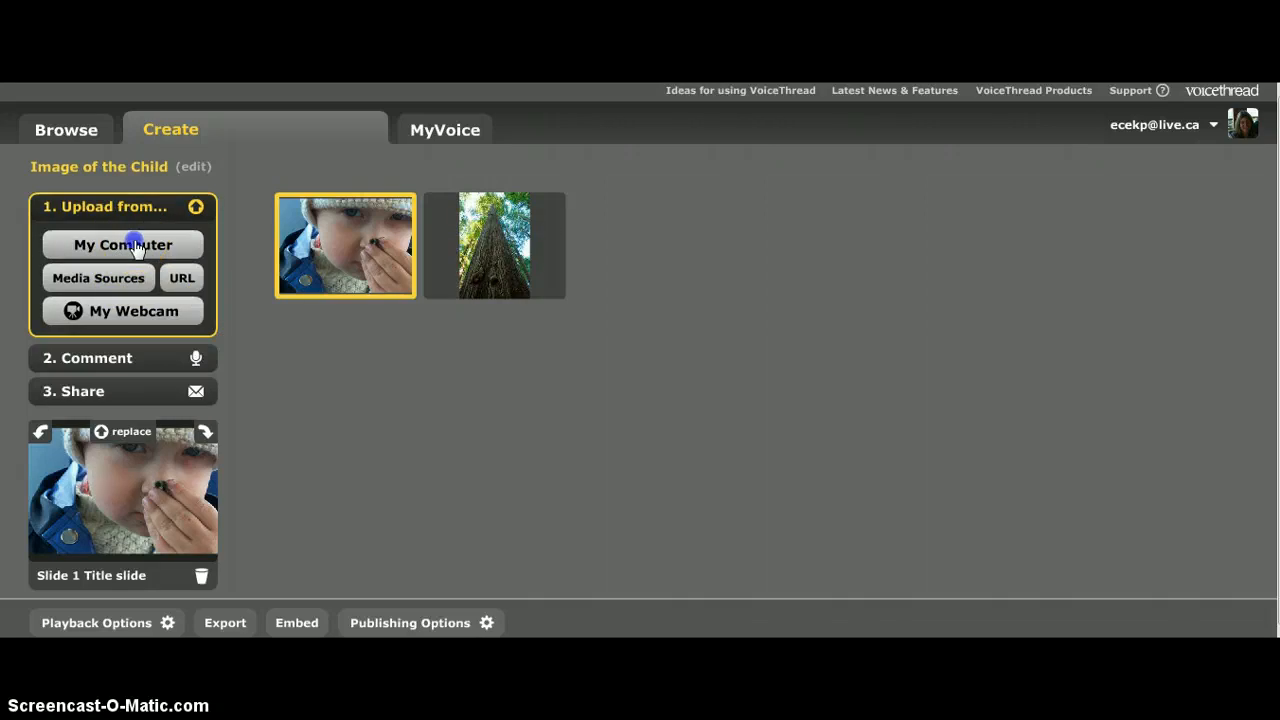
left_click(122, 245)
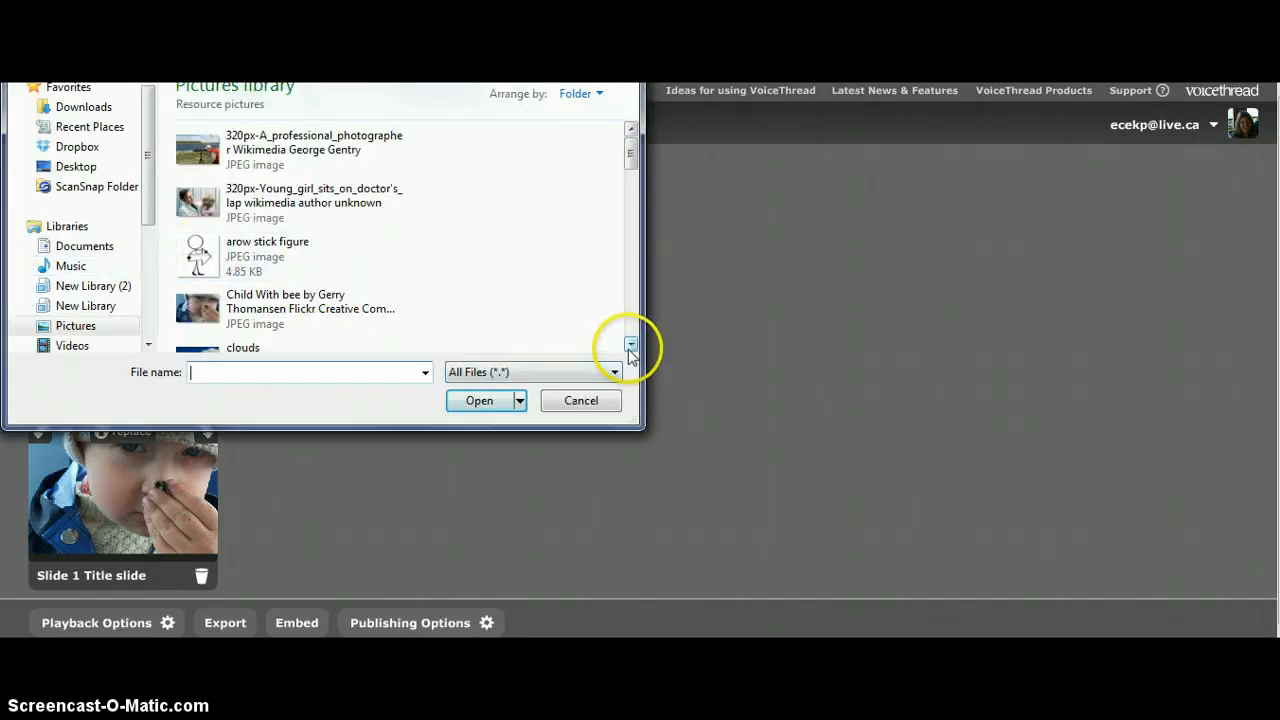
left_click(630, 347)
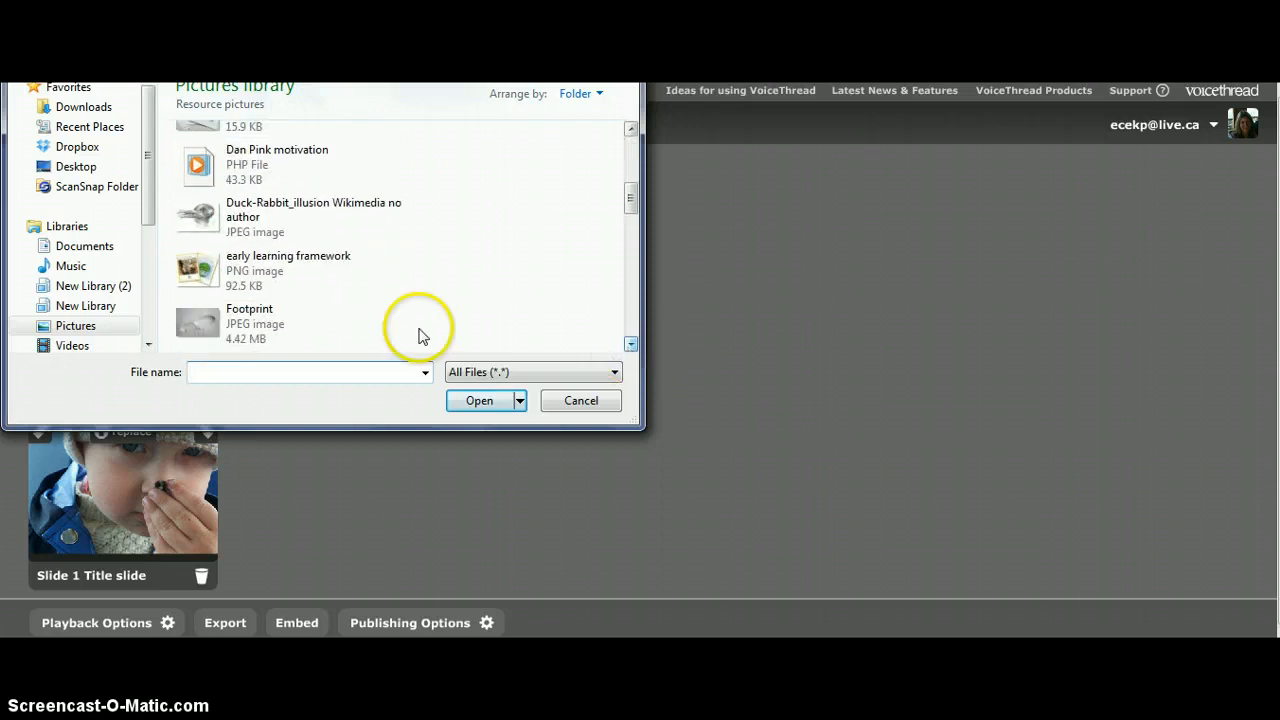
left_click(249, 320)
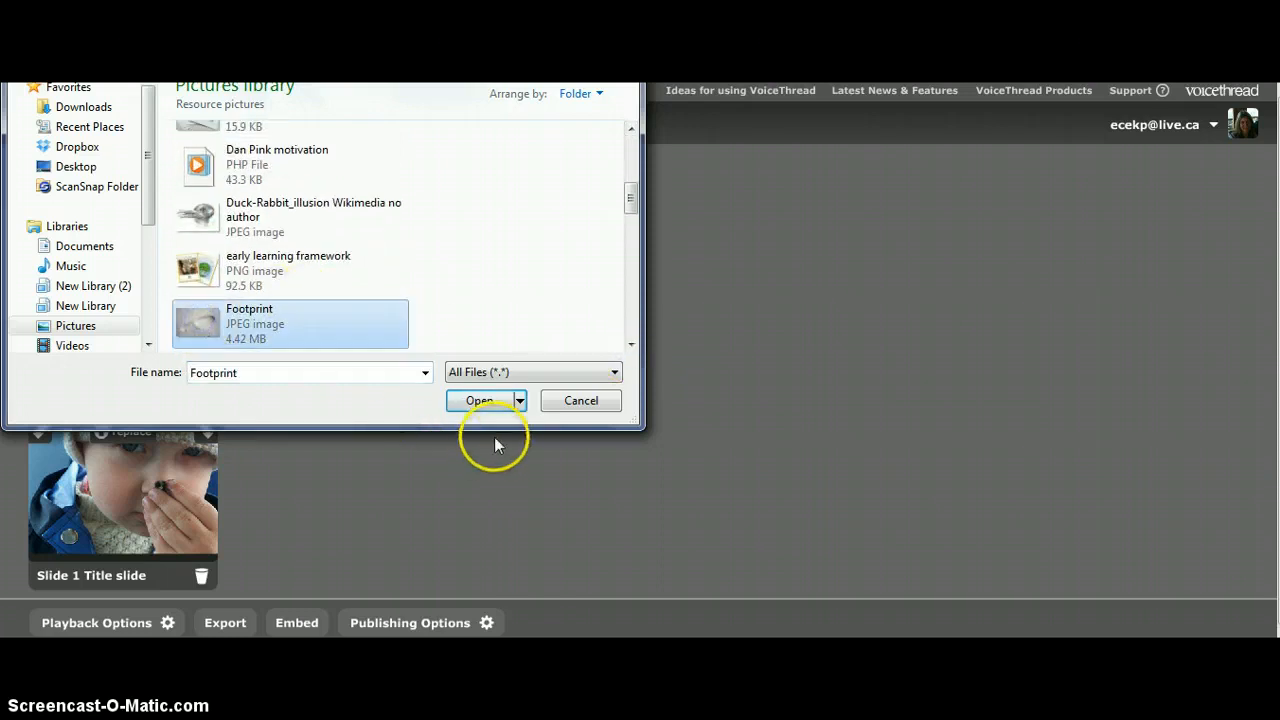
left_click(479, 400)
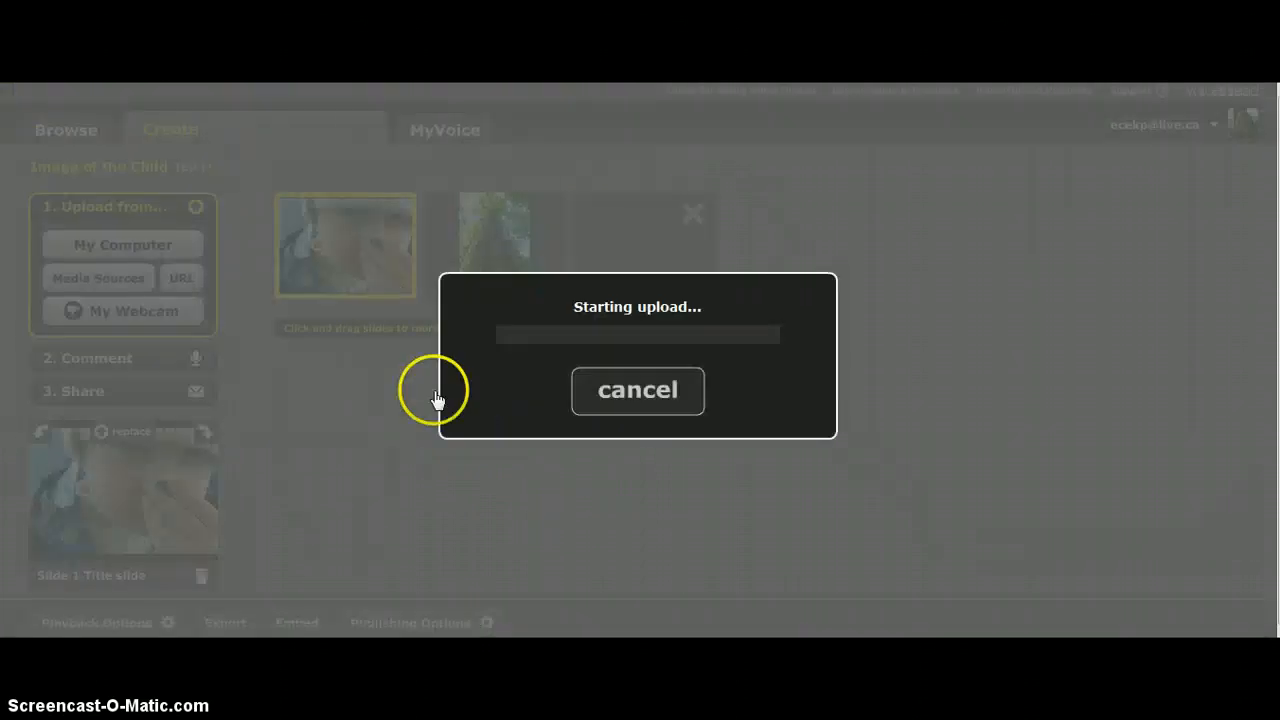
mouse_move(490, 473)
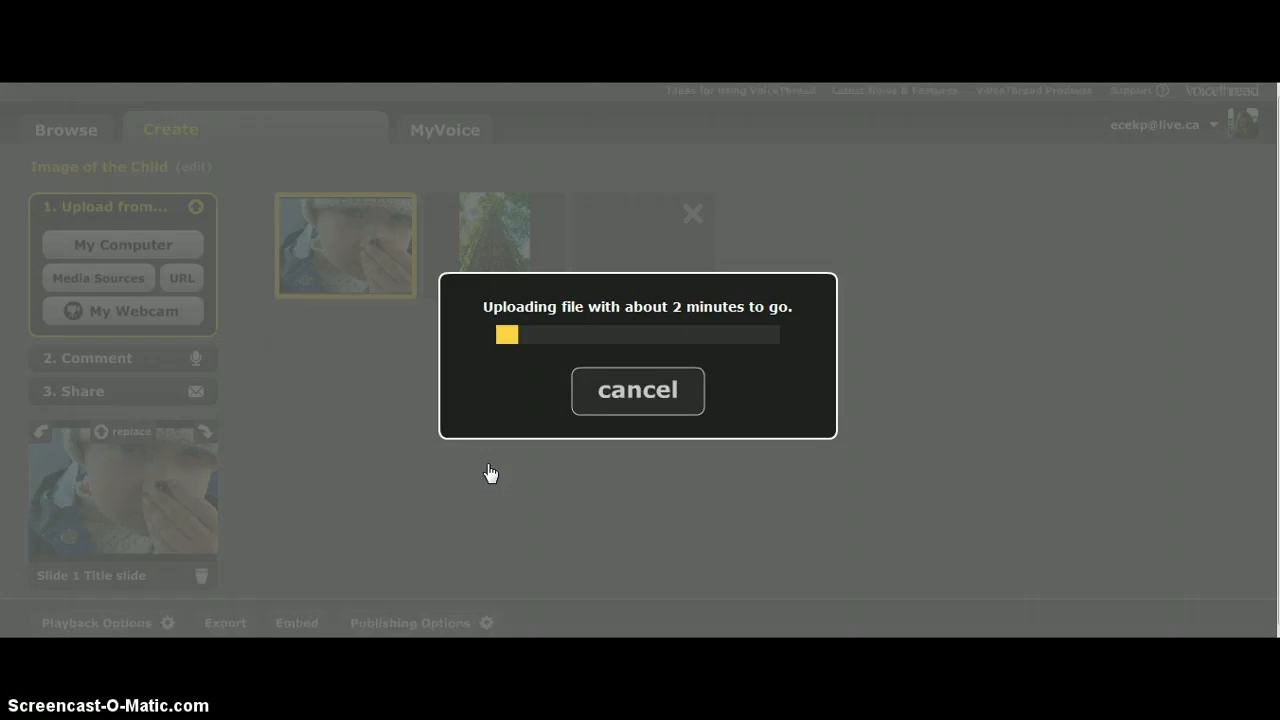
mouse_move(470, 487)
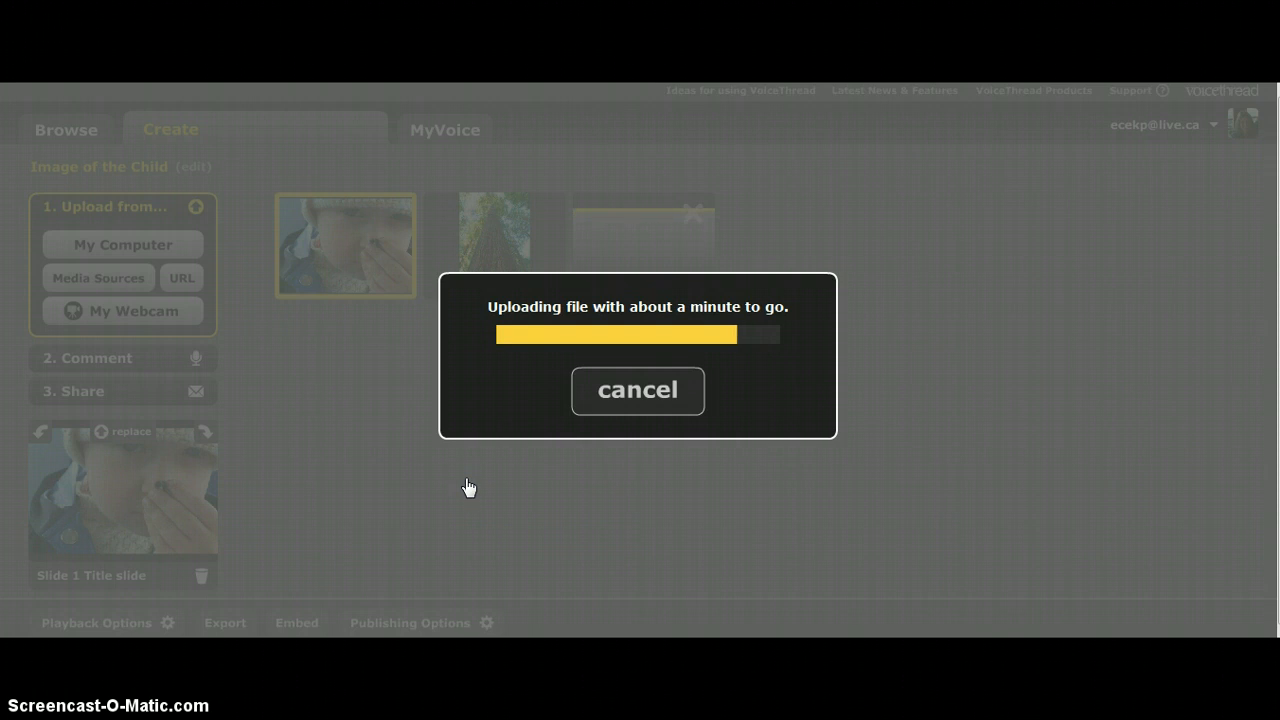
mouse_move(573, 484)
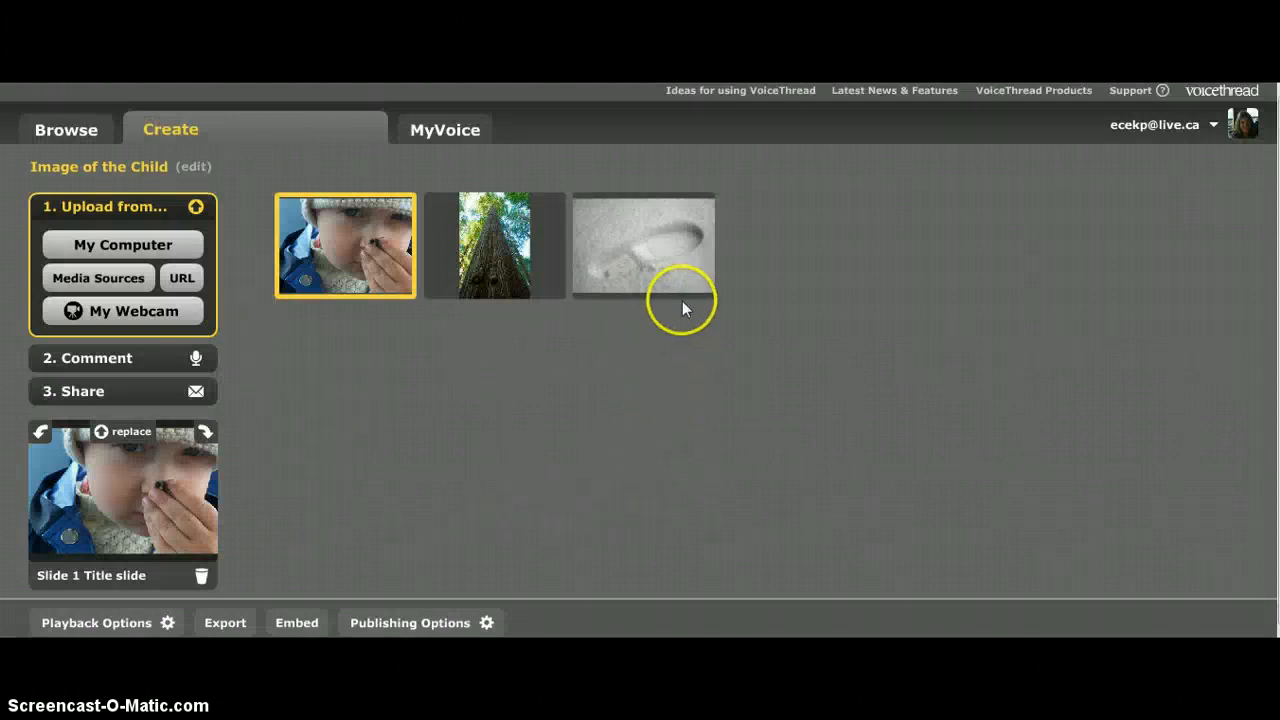
- Give the new third slide the title 'Footprint' and save it
left_click(643, 245)
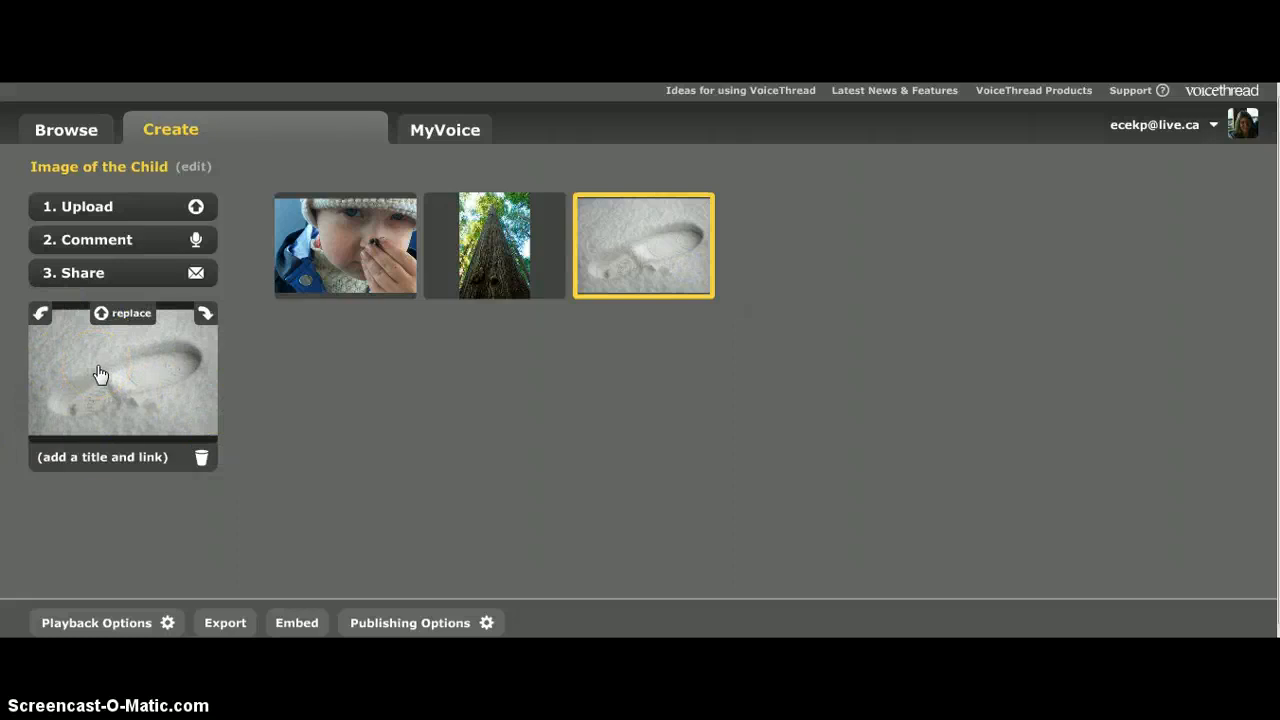
left_click(102, 457)
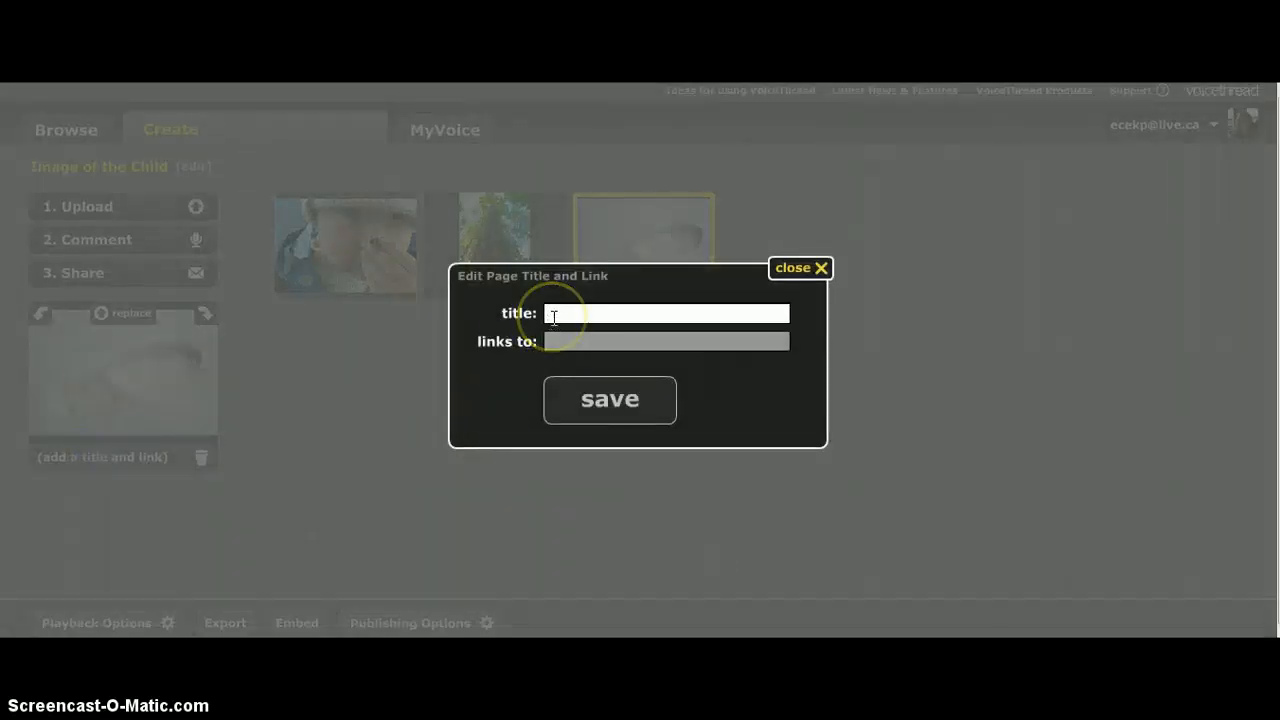
type("Foot")
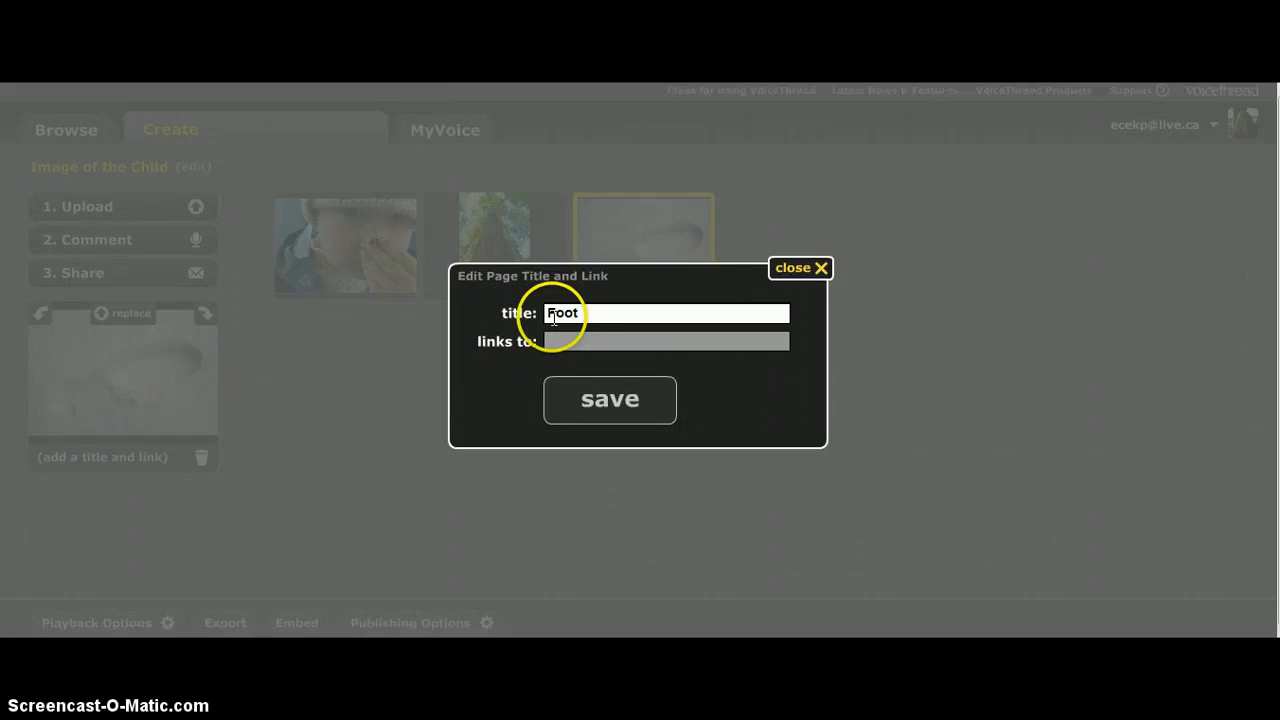
type("print")
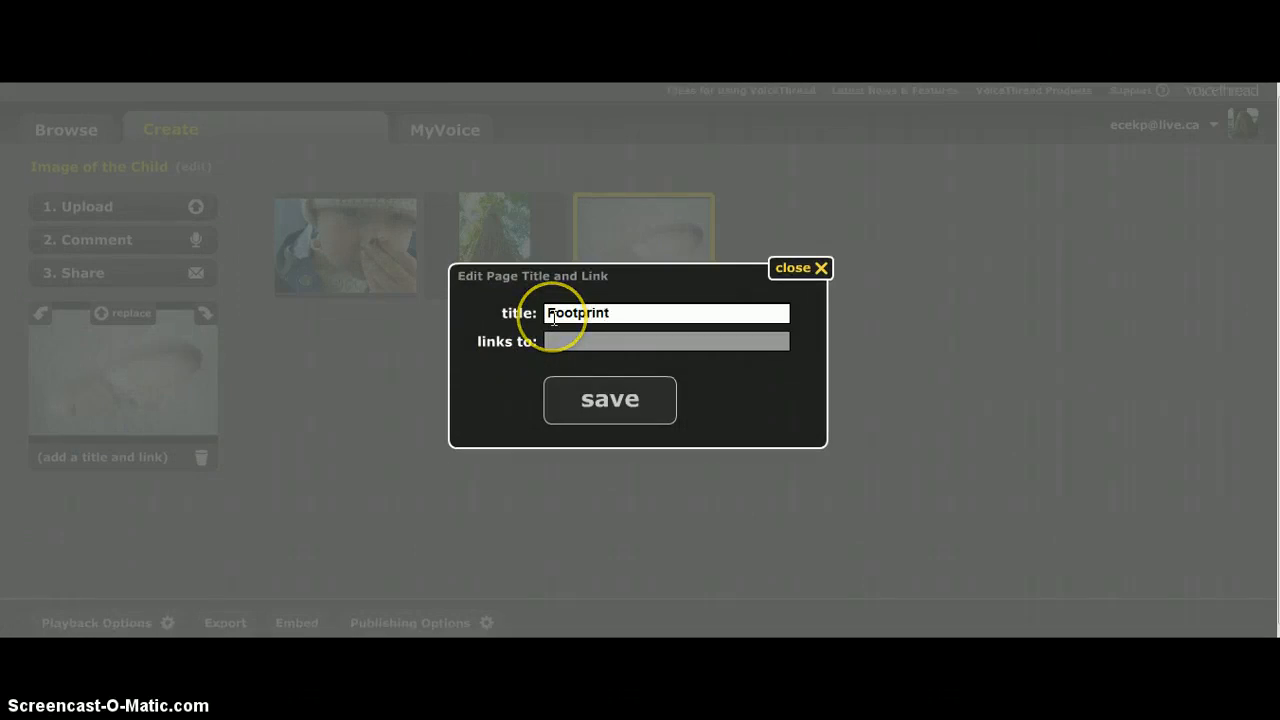
left_click(609, 400)
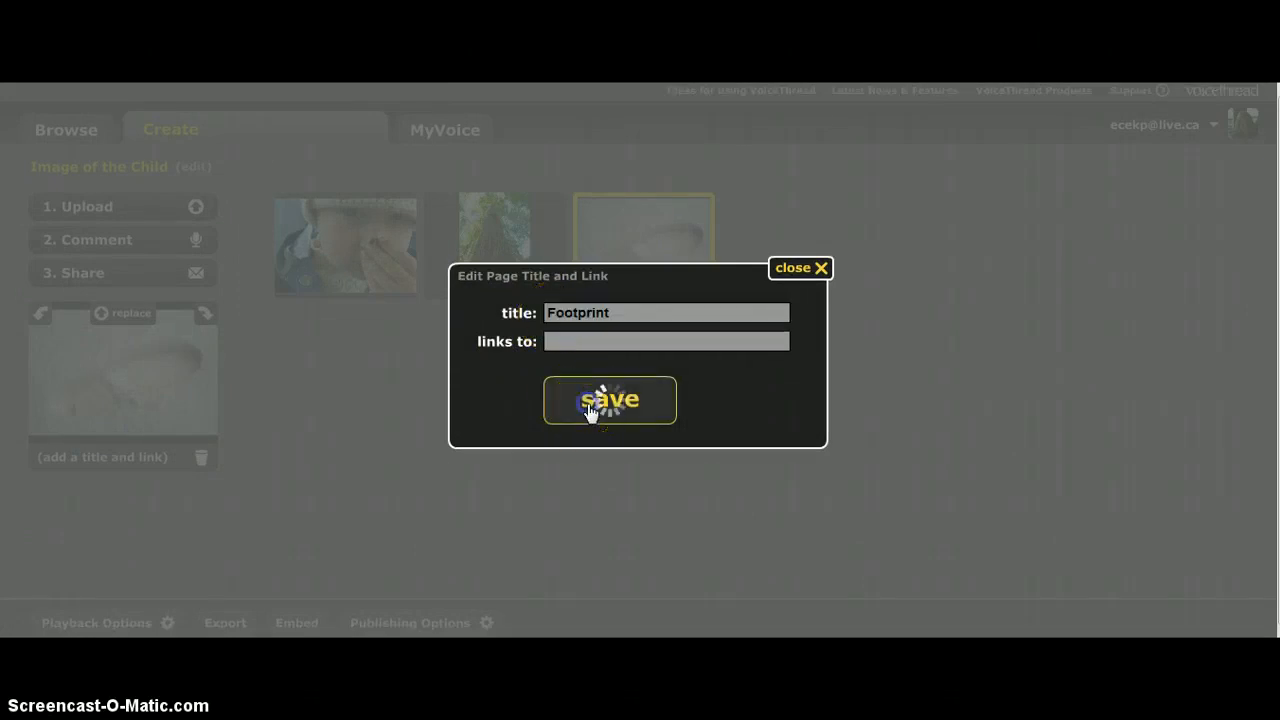
left_click(608, 399)
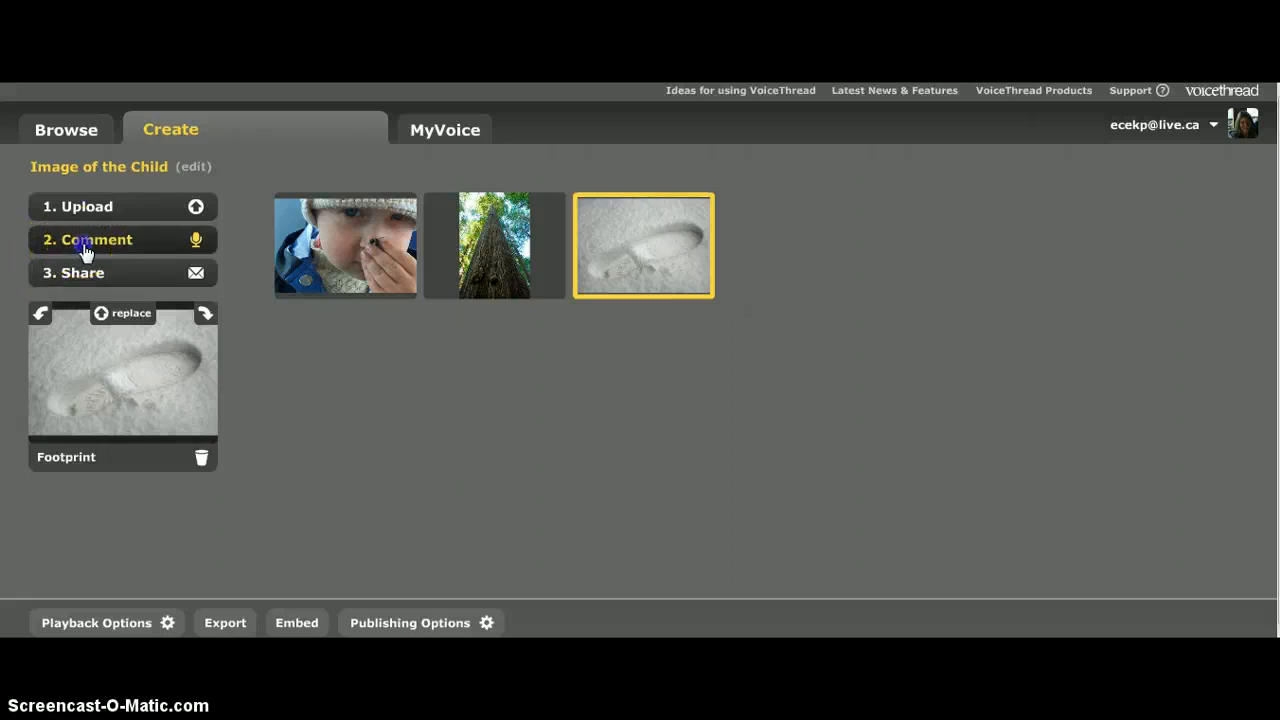
- Post the typed comment 'Children leave their footprint' on the Footprint slide
left_click(96, 239)
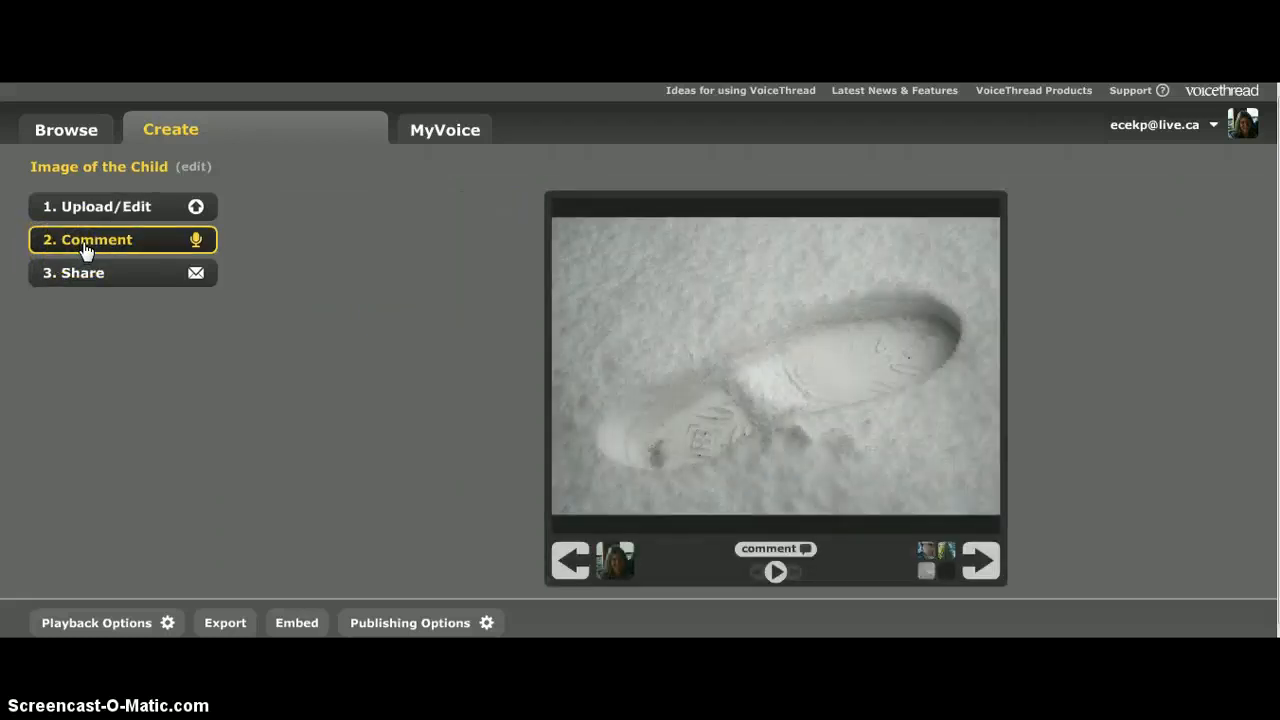
left_click(615, 560)
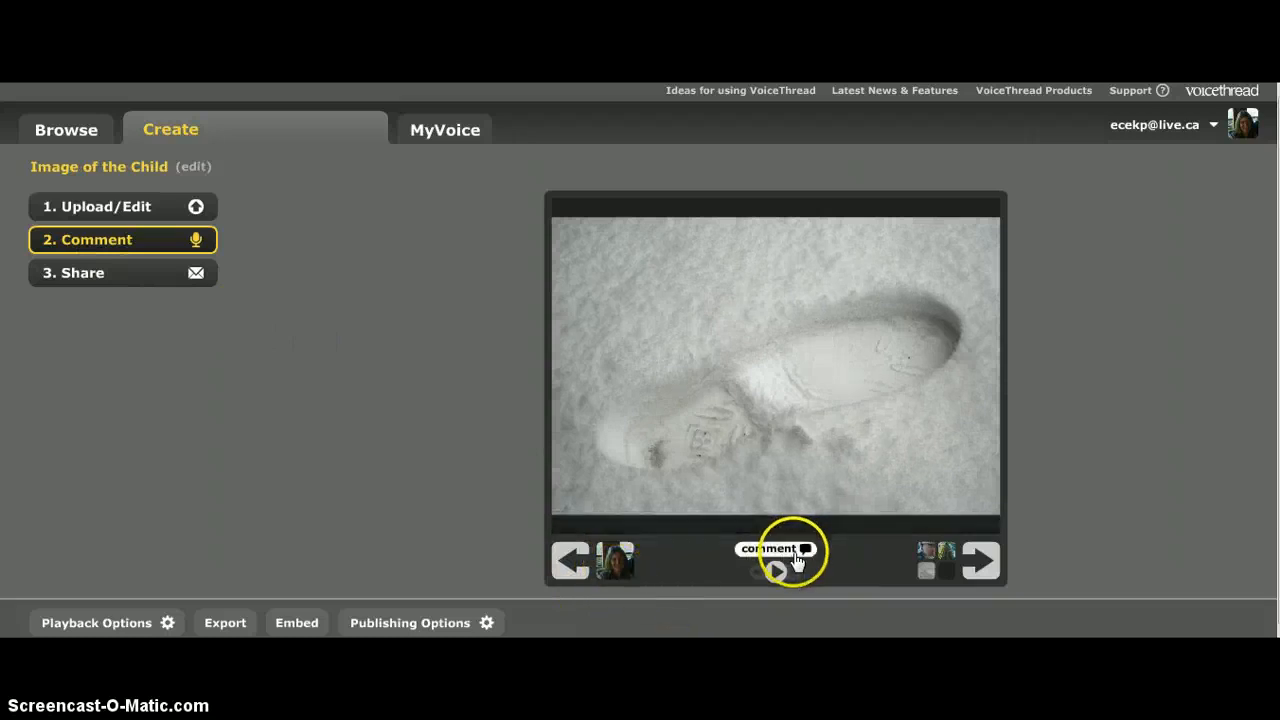
left_click(776, 548)
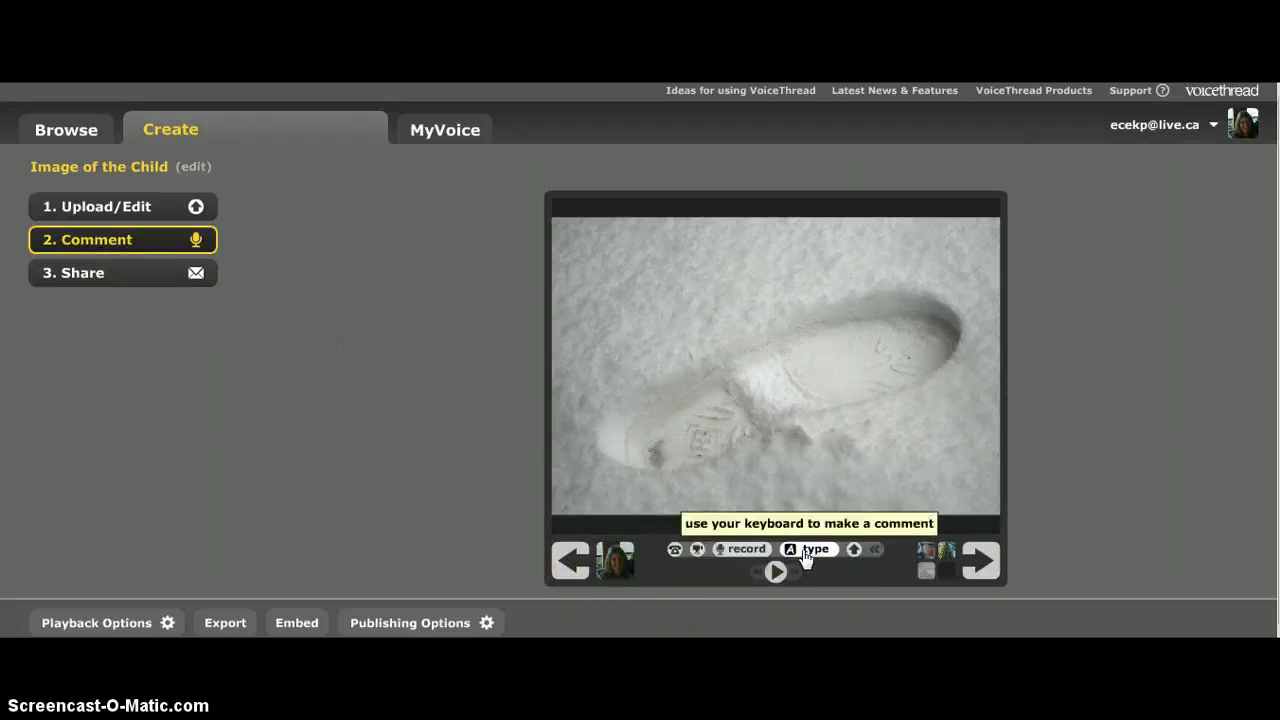
left_click(810, 548)
type("comment")
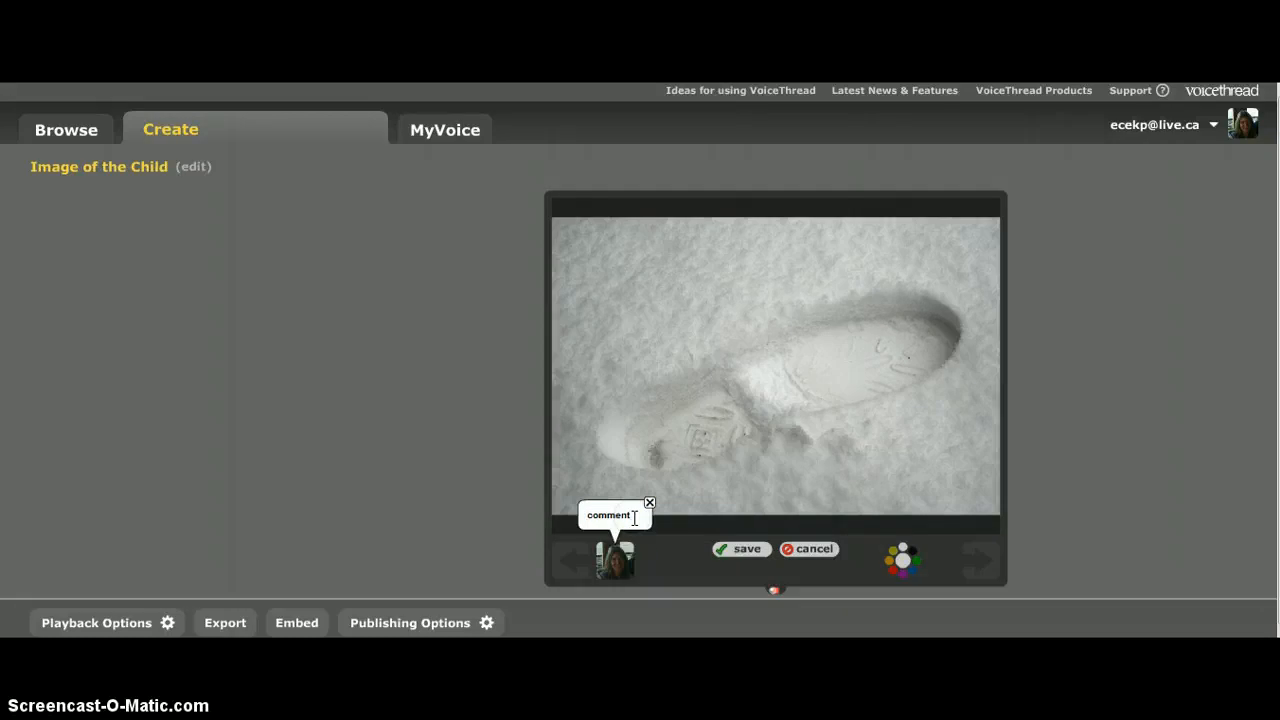
type("c")
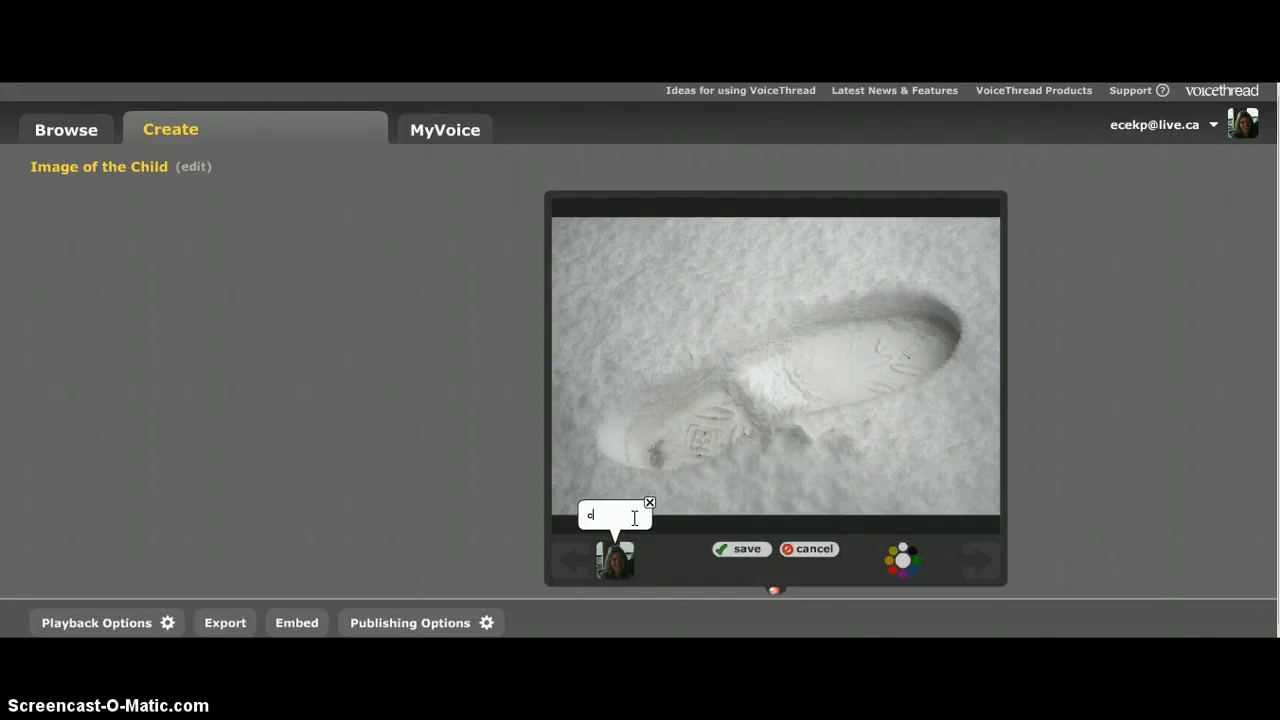
type("Children leave t")
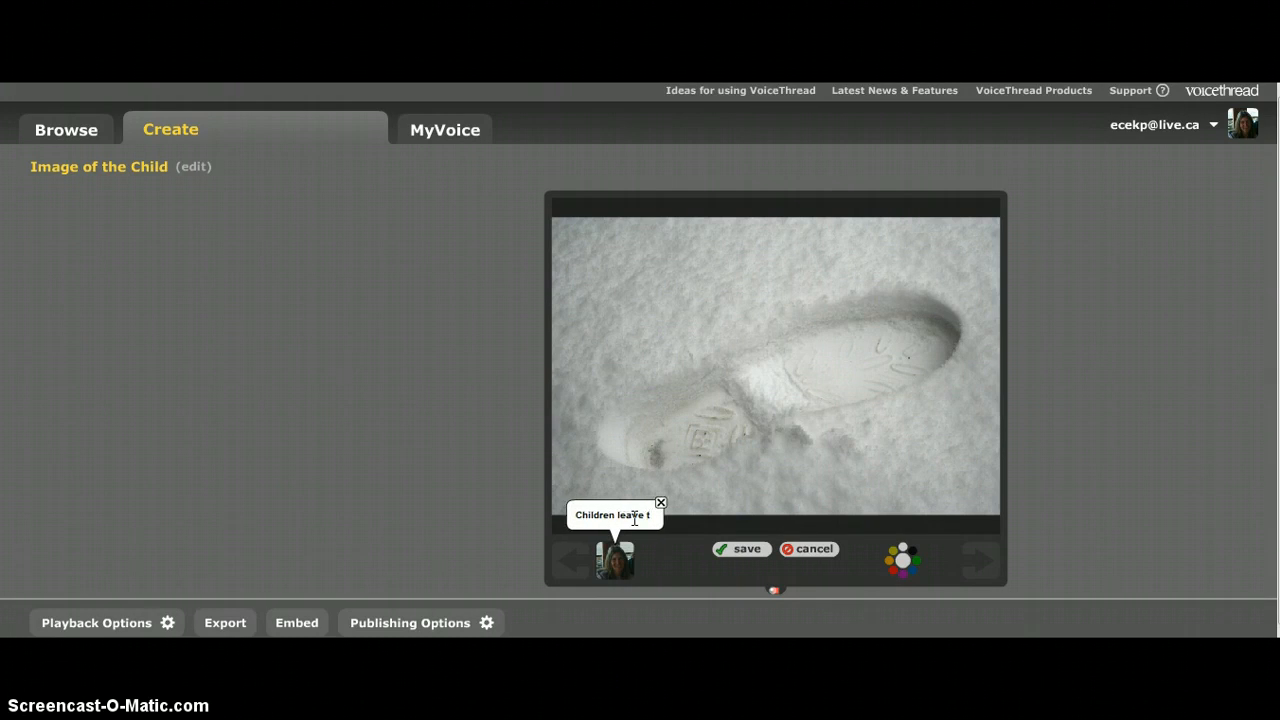
type("heir footprint")
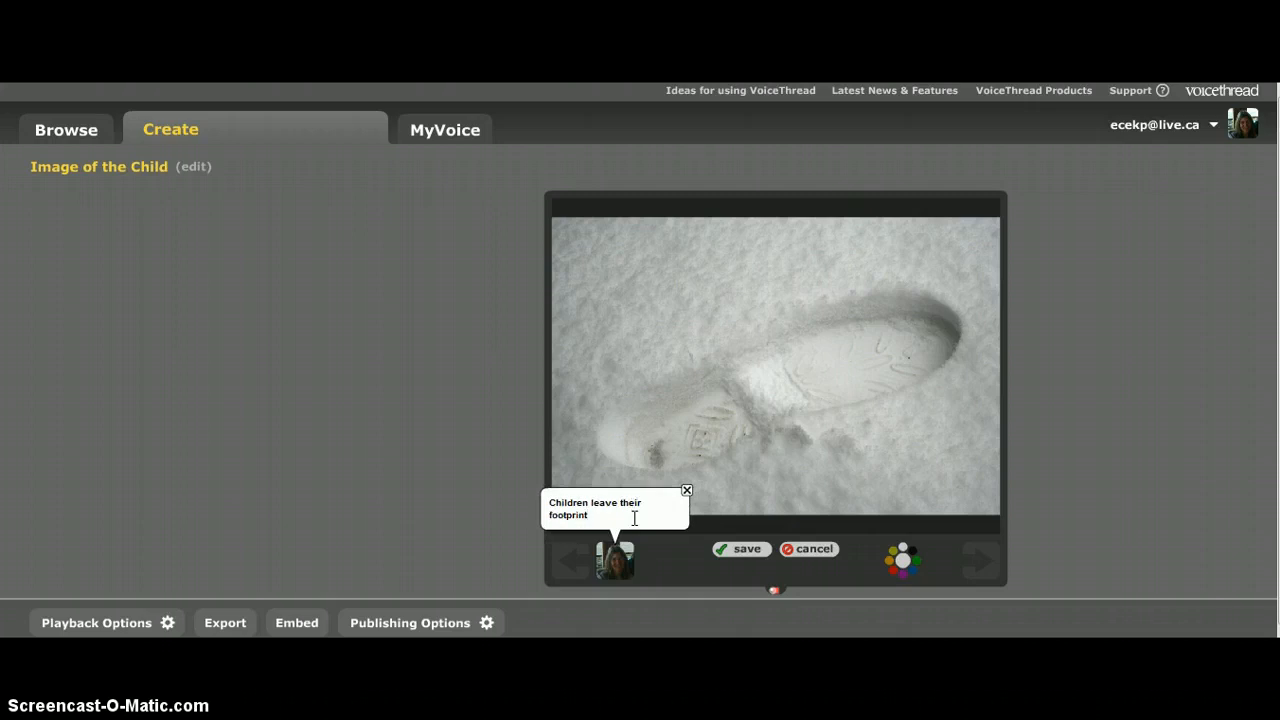
left_click(742, 548)
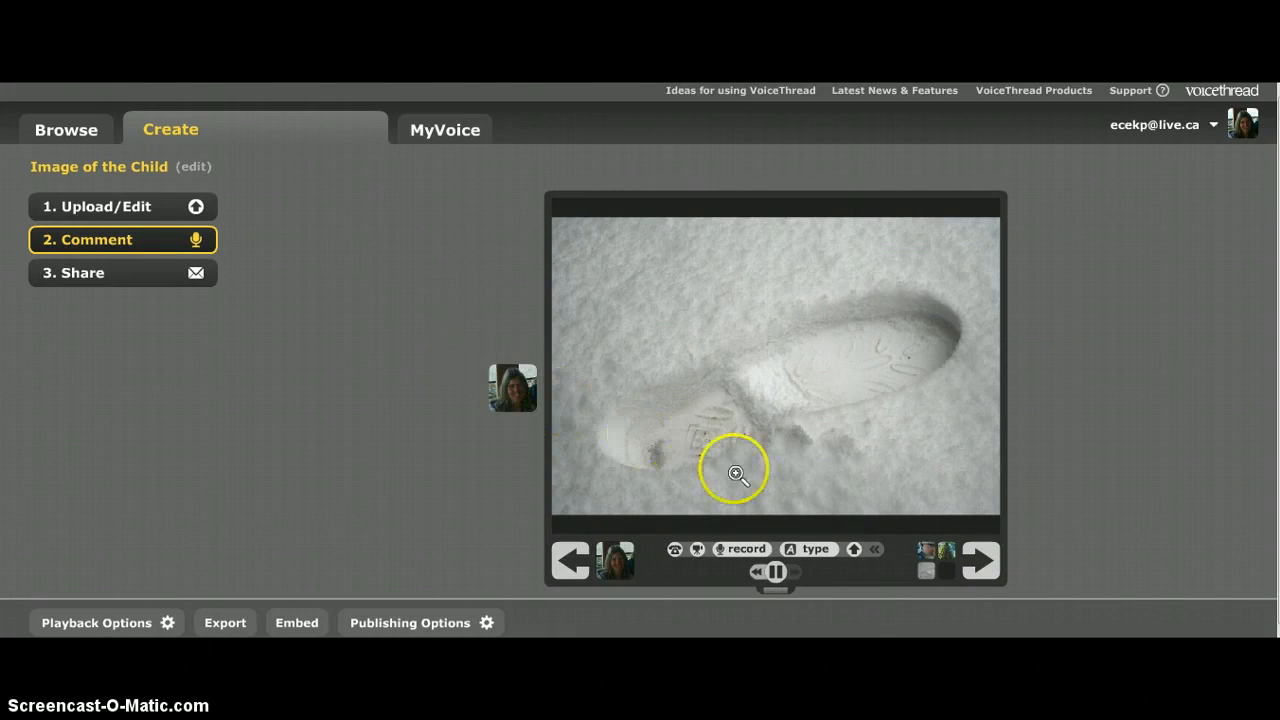
mouse_move(744, 548)
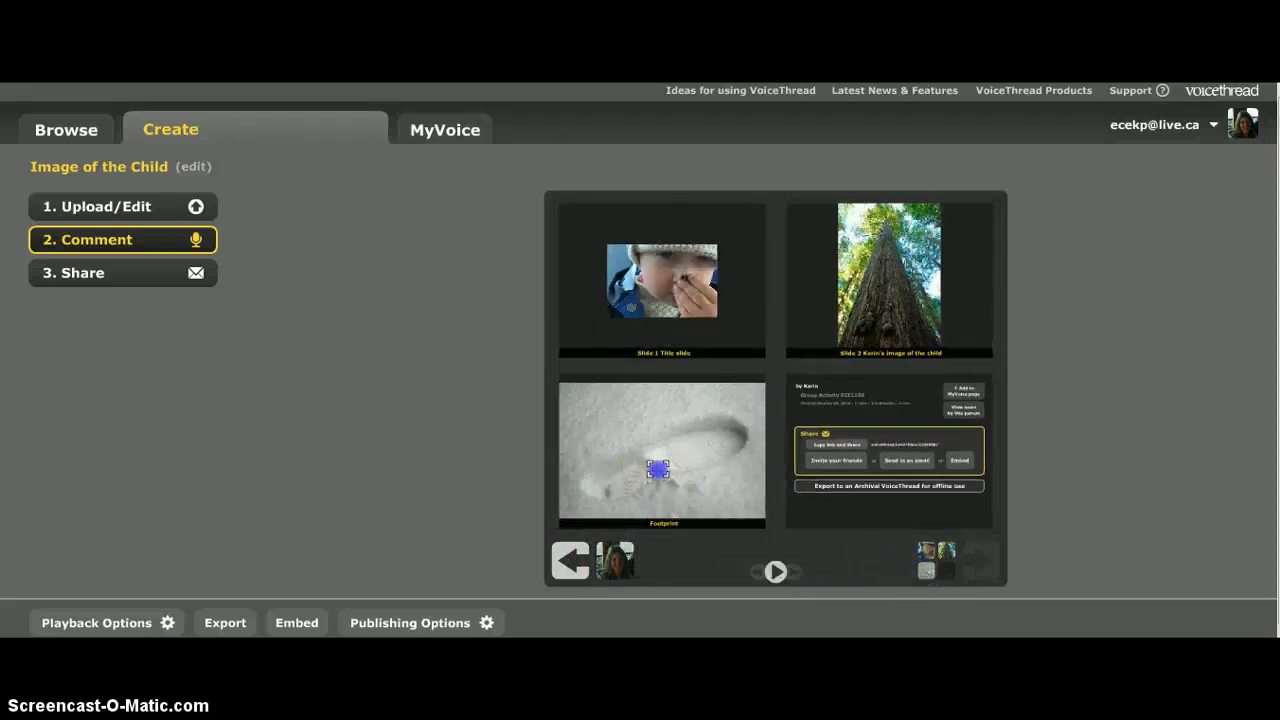
- Record and save a microphone voice comment on the Footprint slide, allowing Flash microphone access
left_click(662, 452)
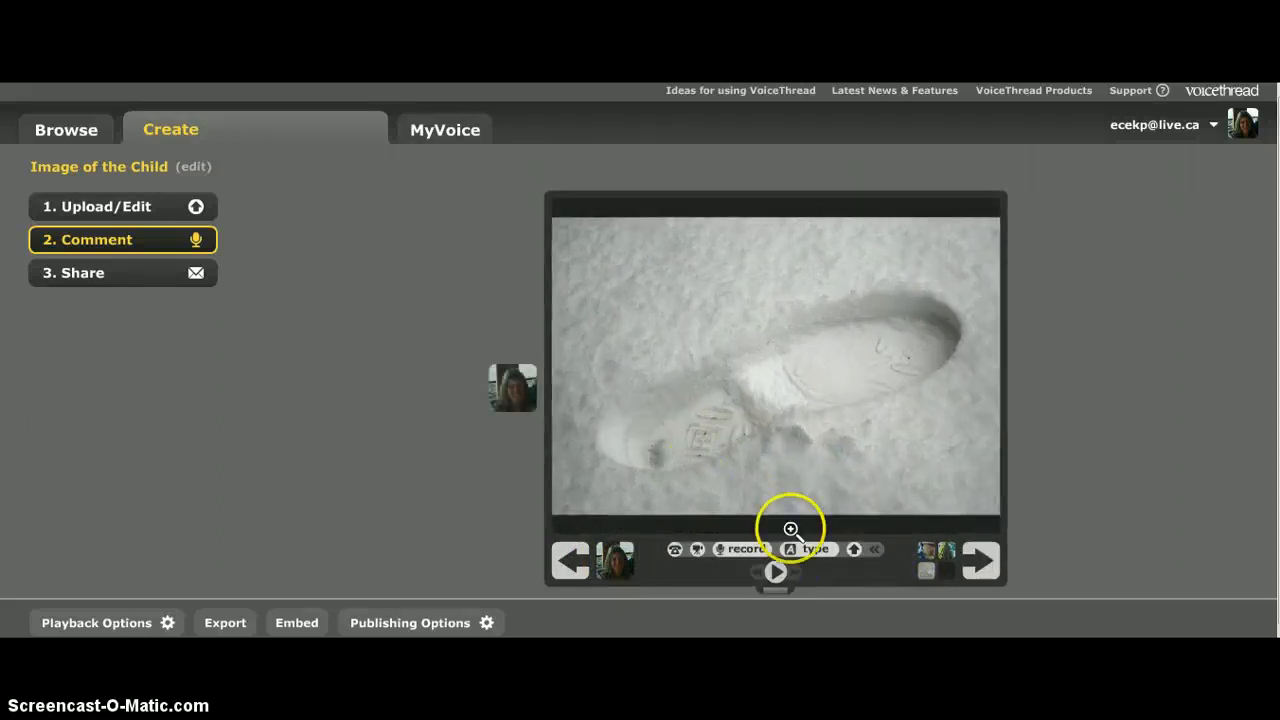
mouse_move(744, 549)
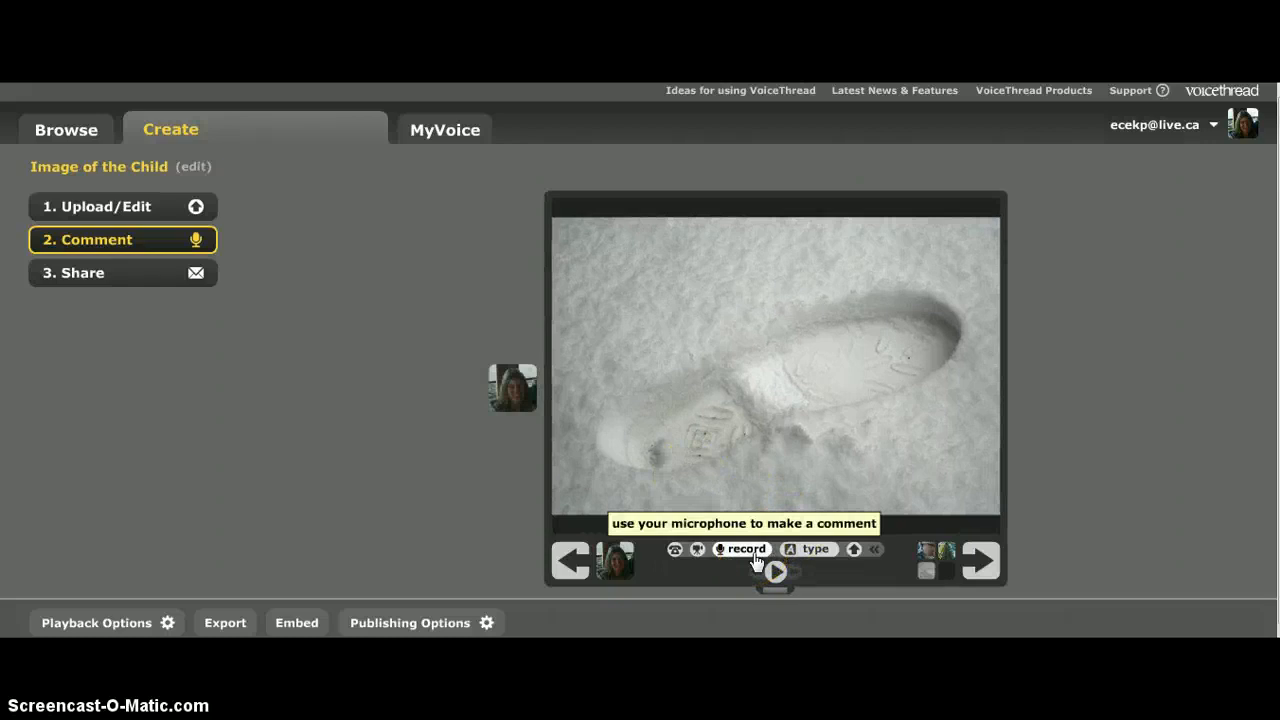
left_click(741, 549)
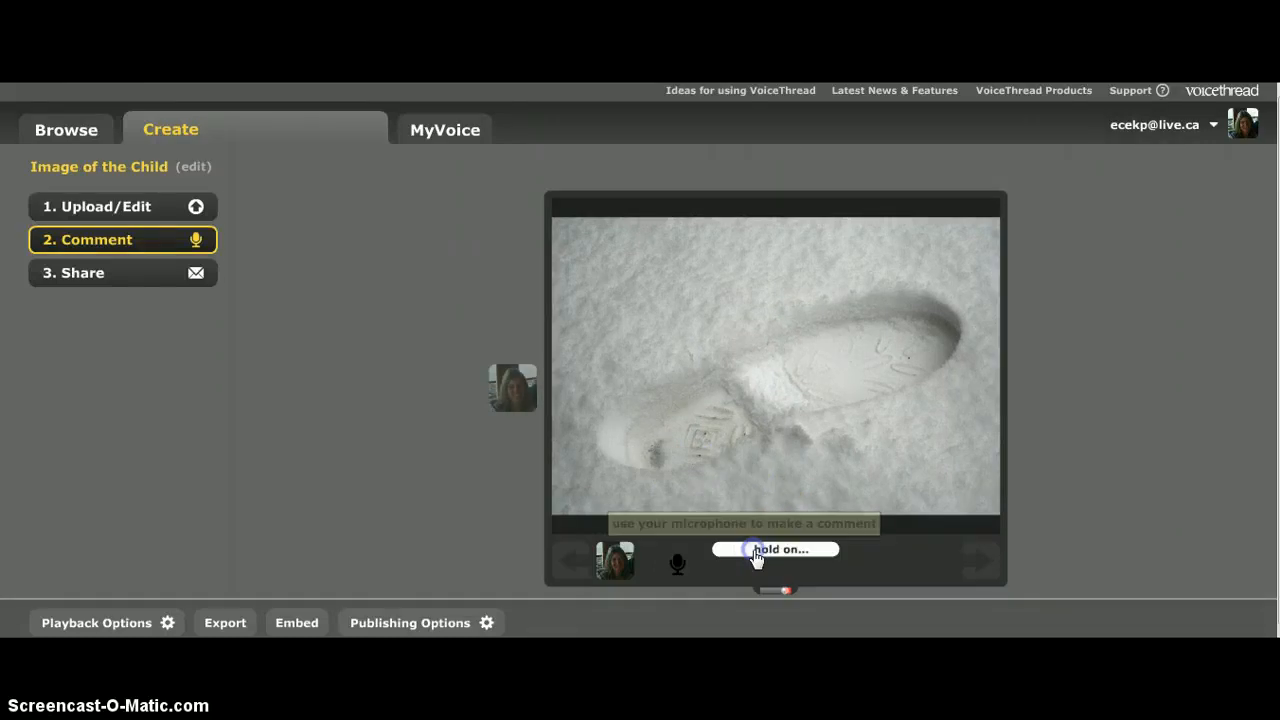
left_click(775, 549)
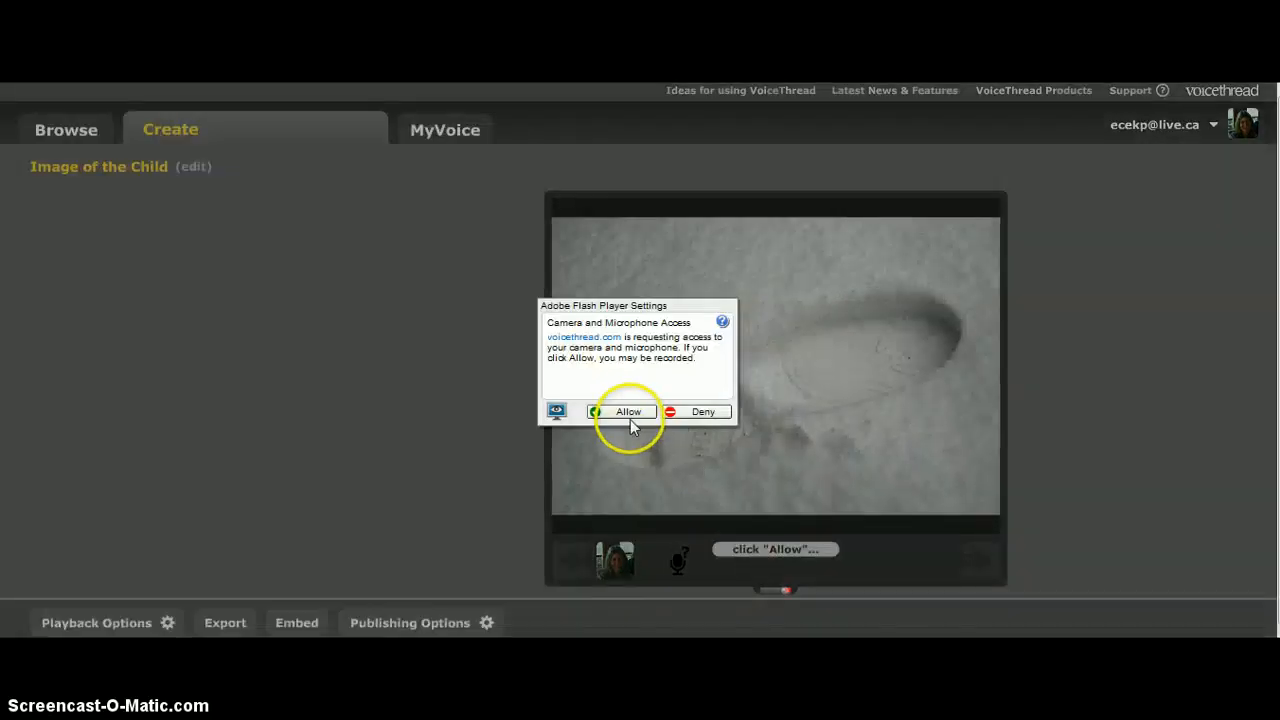
left_click(628, 411)
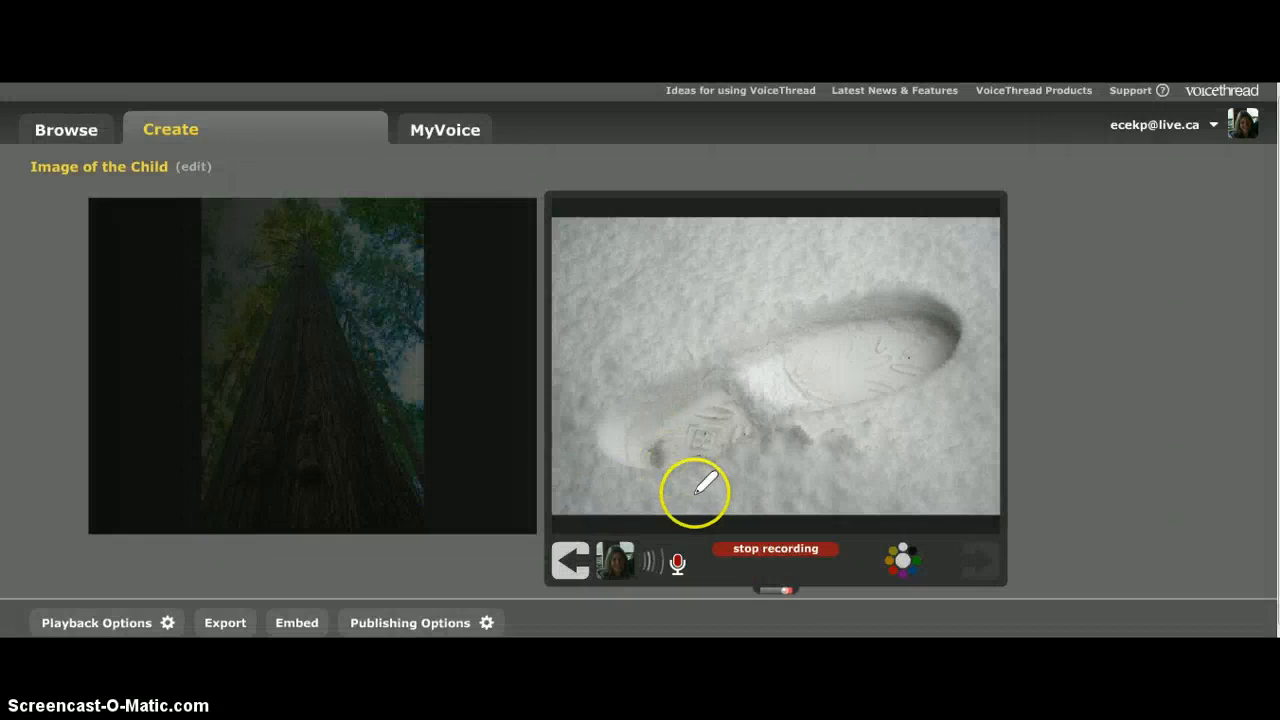
mouse_move(890, 275)
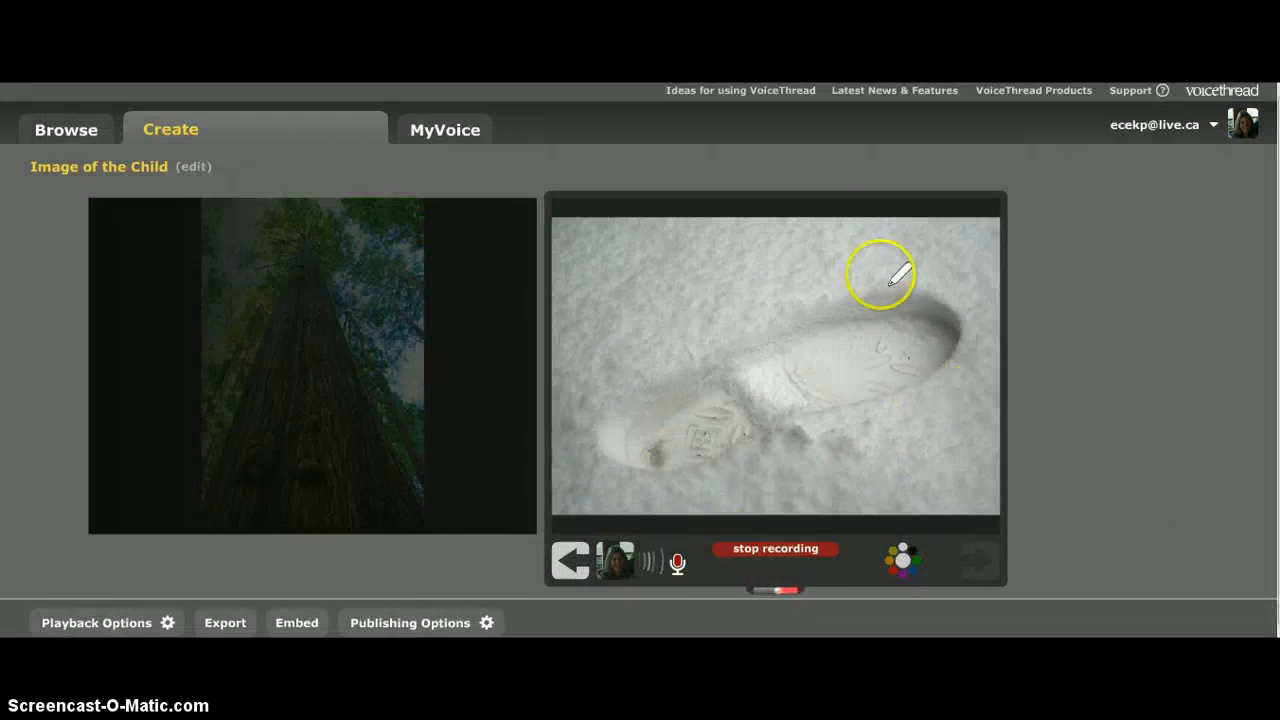
mouse_move(920, 520)
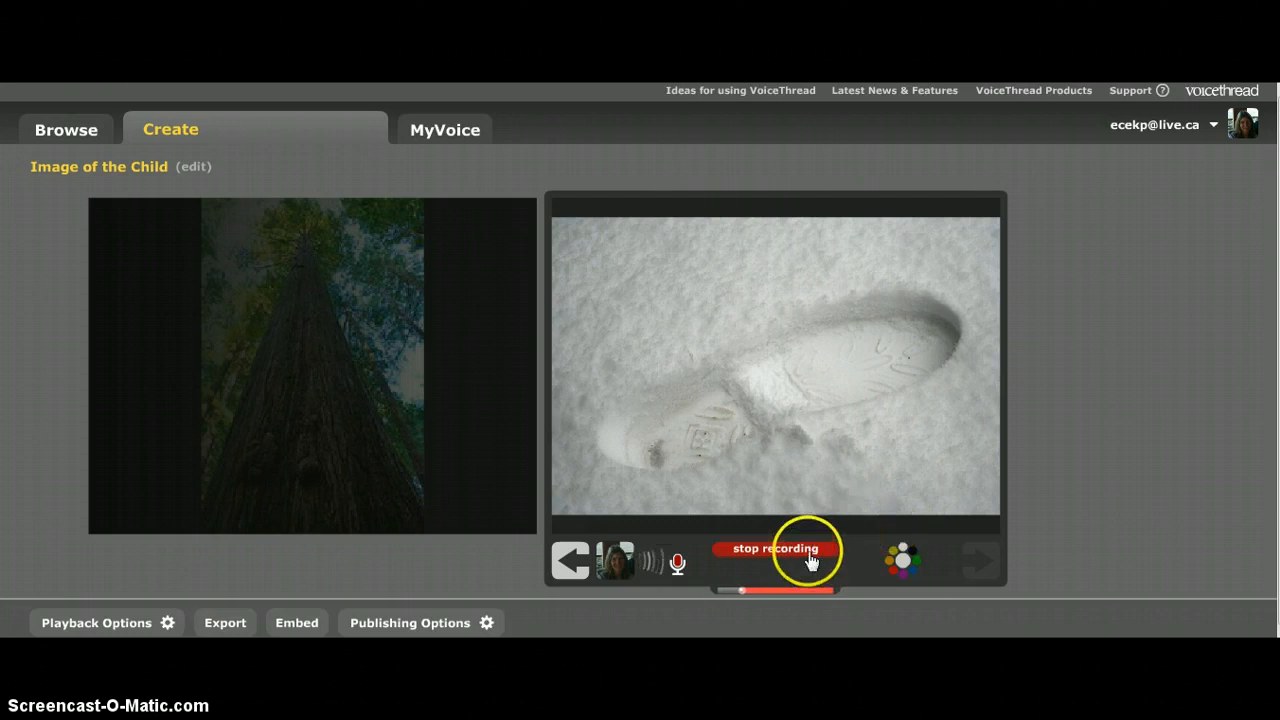
left_click(775, 549)
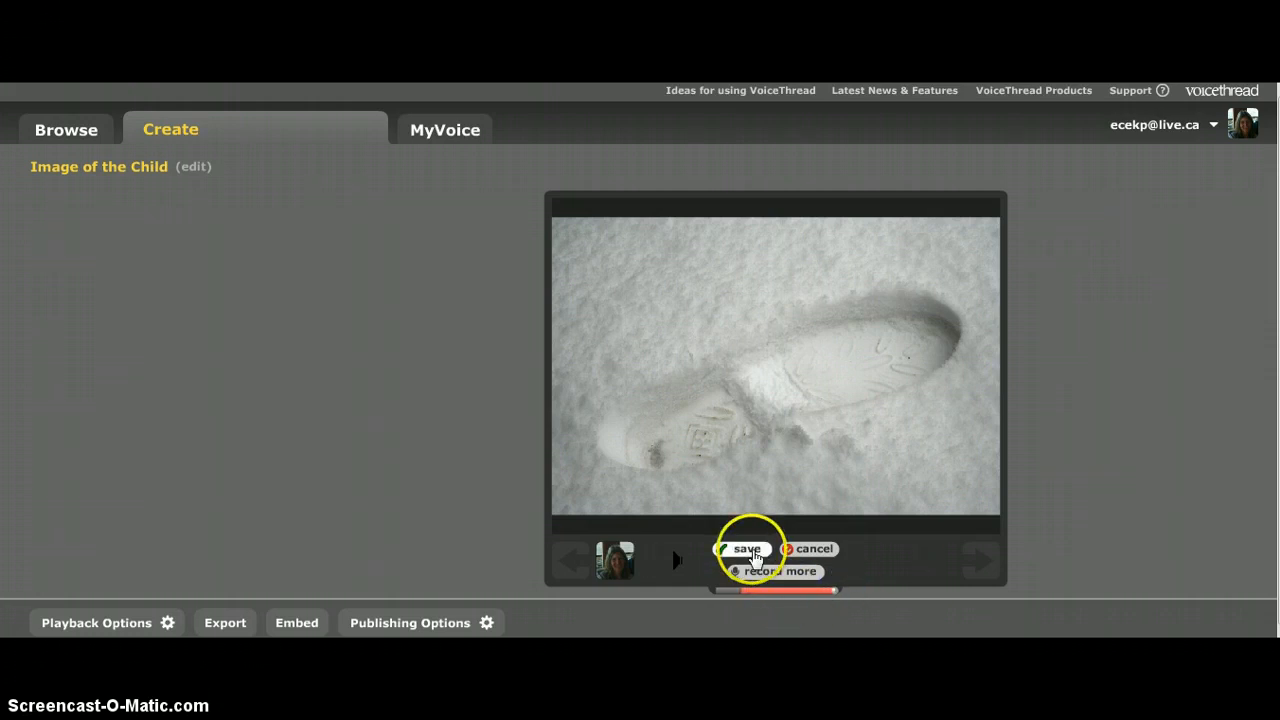
left_click(746, 548)
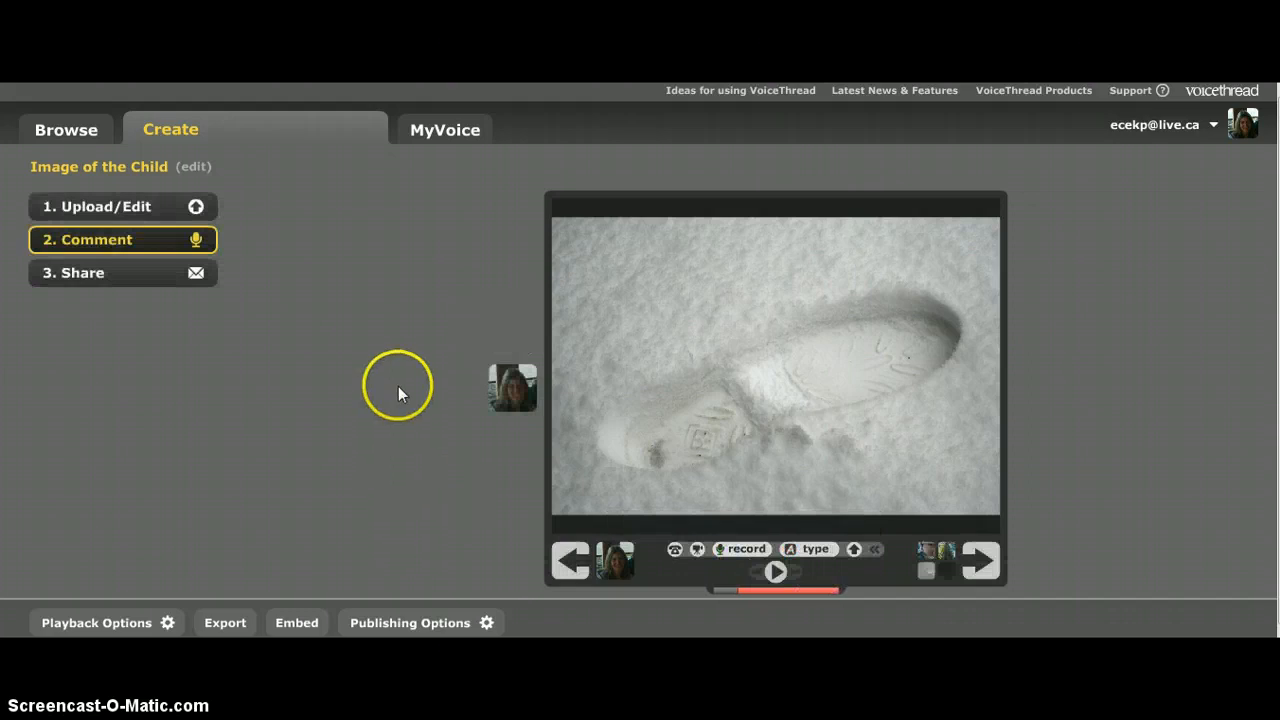
mouse_move(668, 275)
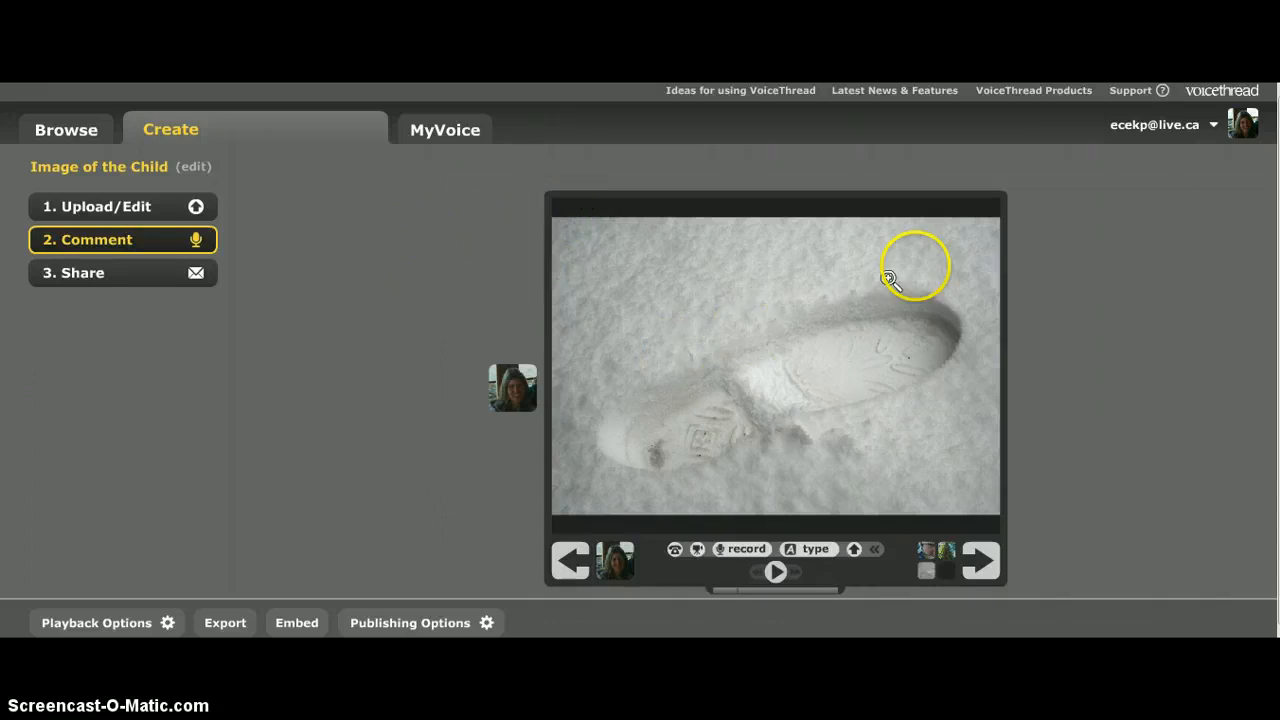
mouse_move(1178, 415)
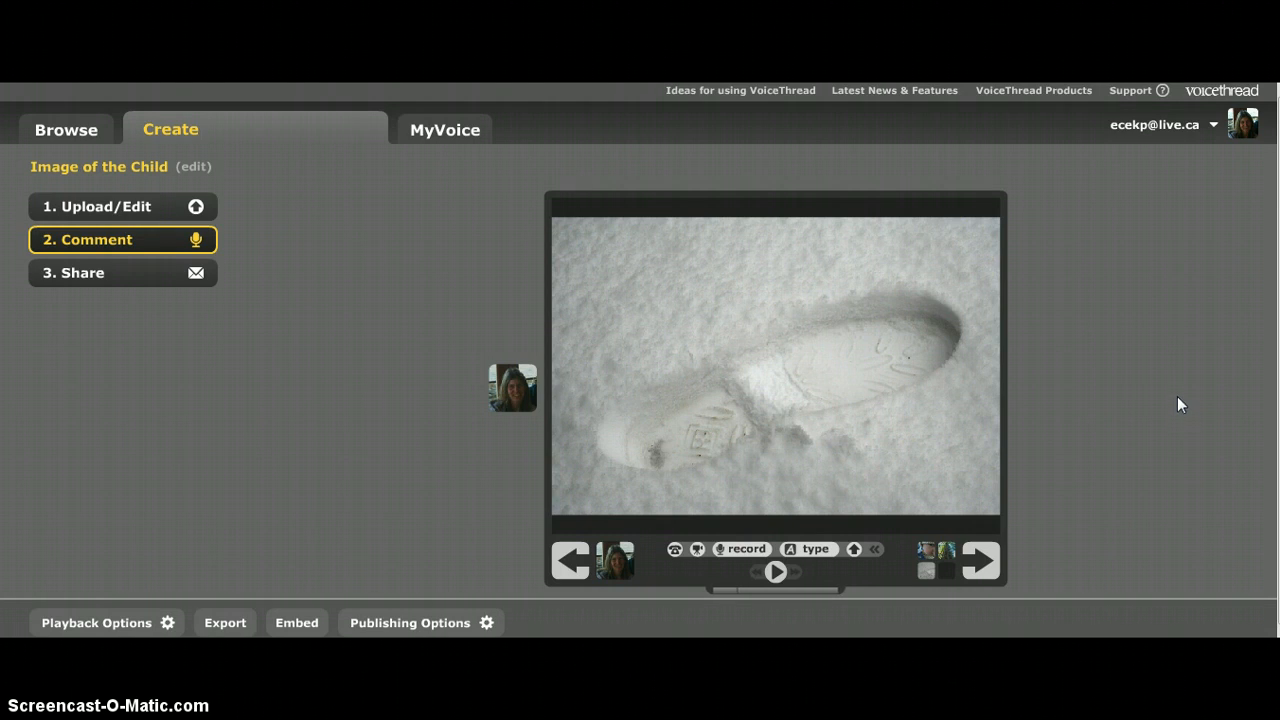
mouse_move(1187, 400)
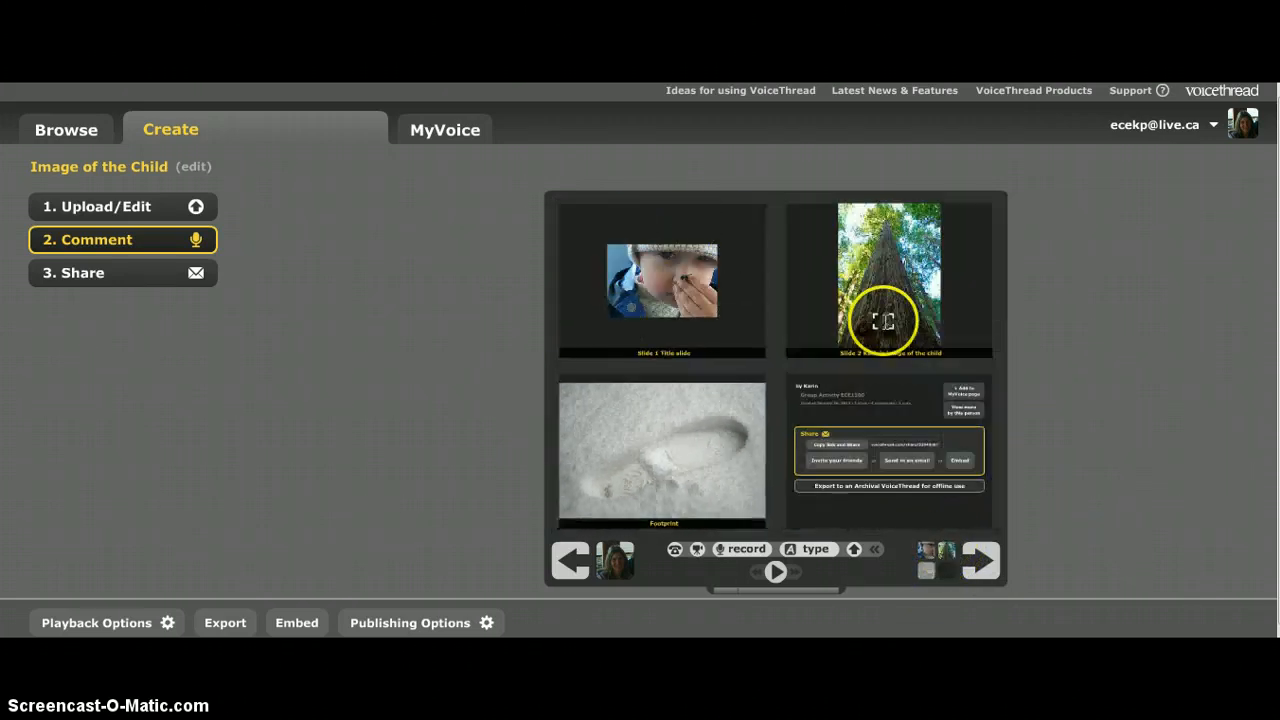
mouse_move(1065, 365)
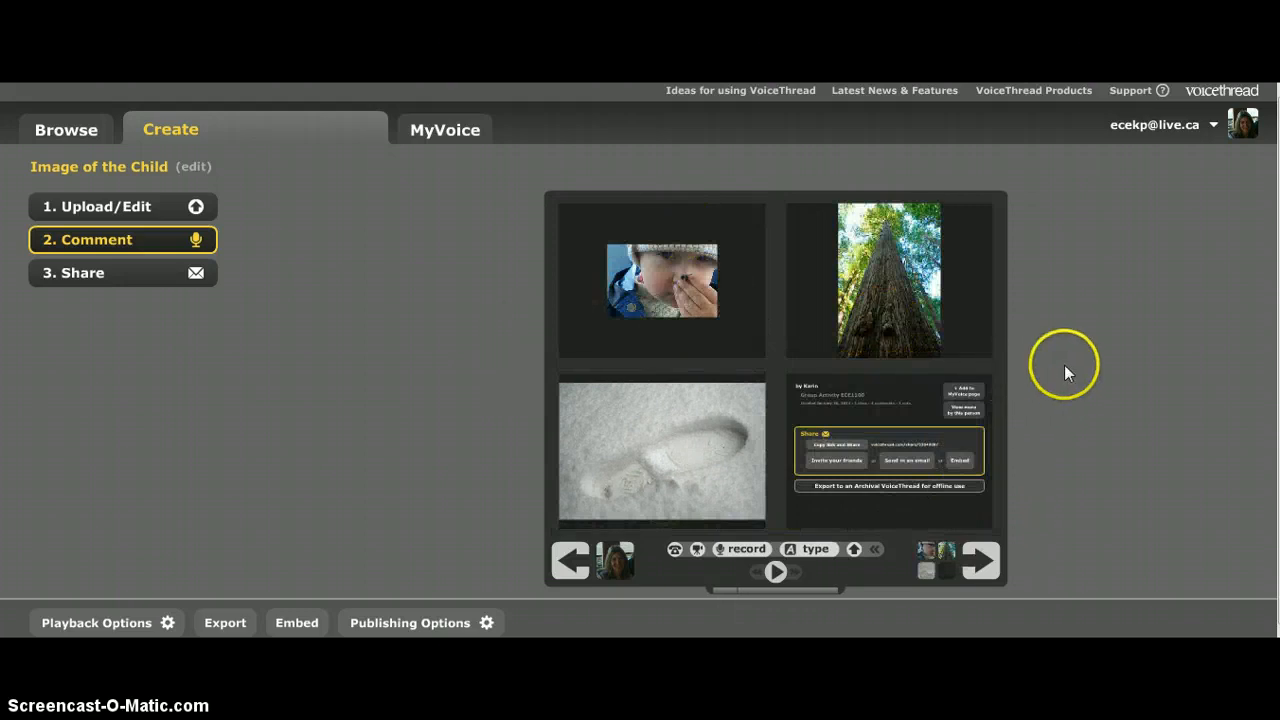